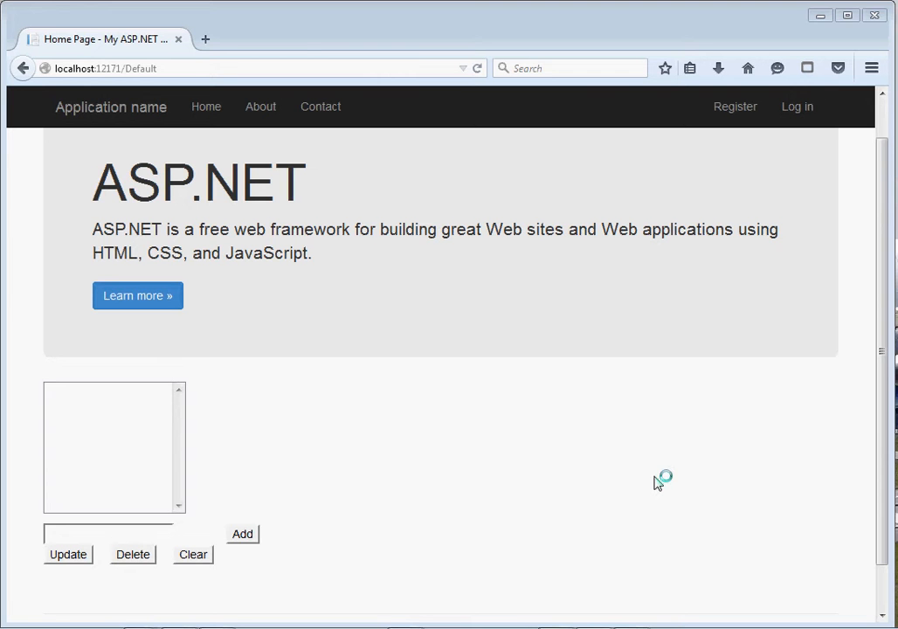
pyautogui.moveTo(657, 482)
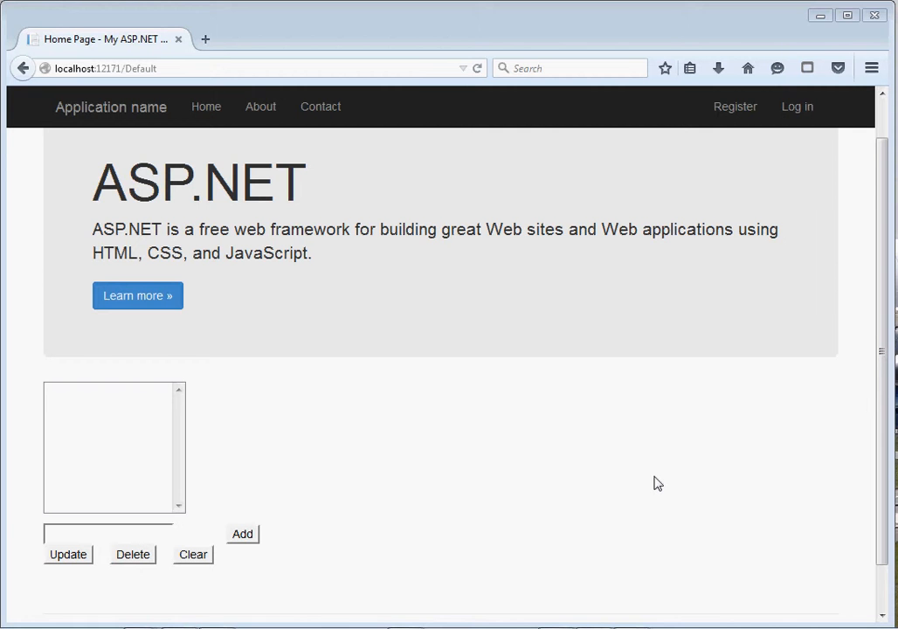
# Add AAAA to the list, picked from the entry field's earlier suggestions.
pyautogui.click(105, 535)
pyautogui.write('CCC')
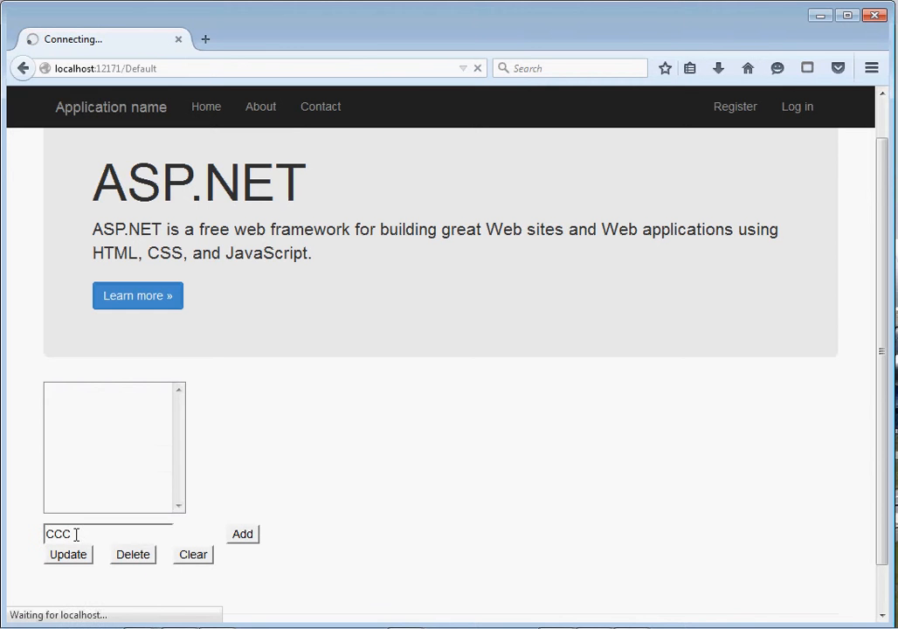
pyautogui.click(241, 535)
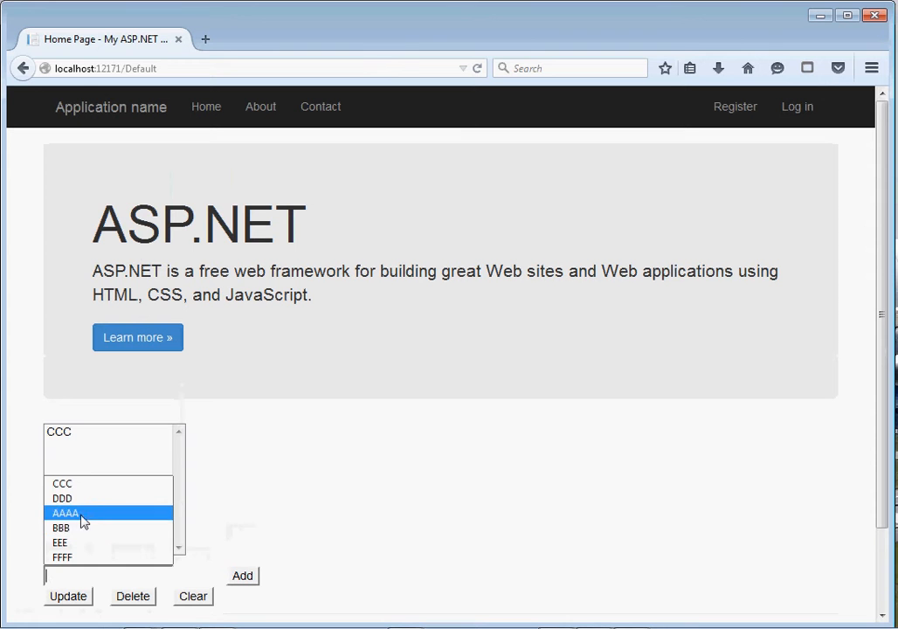
pyautogui.click(66, 513)
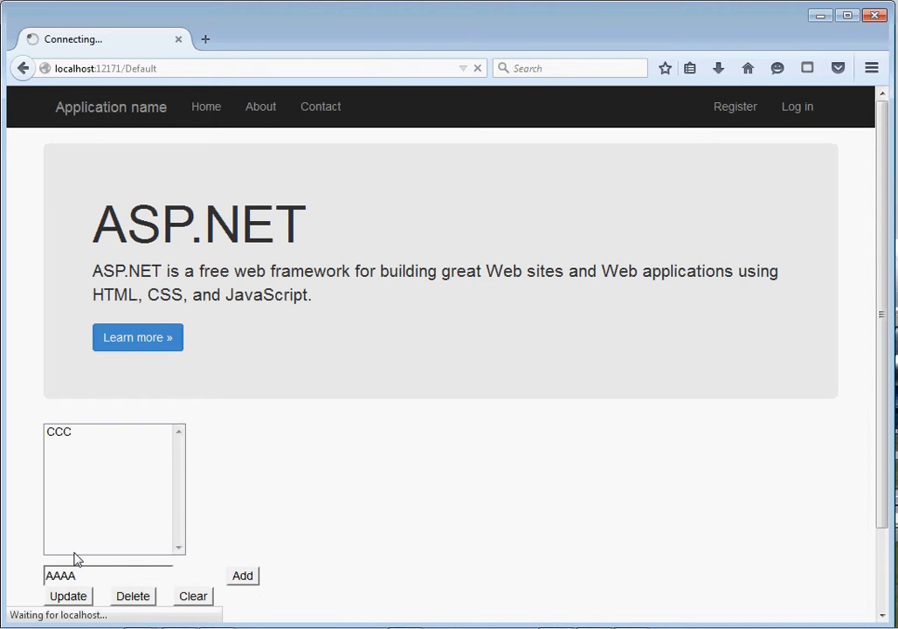
pyautogui.click(241, 576)
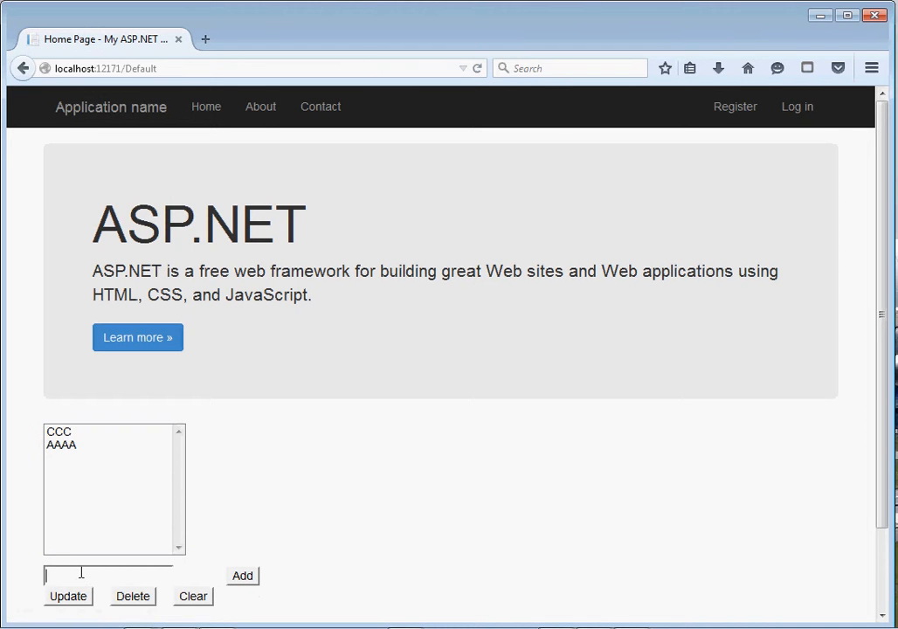
# Add BBB and FFFF to the list so it holds CCC, AAAA, BBB, FFFF.
pyautogui.write('BBB')
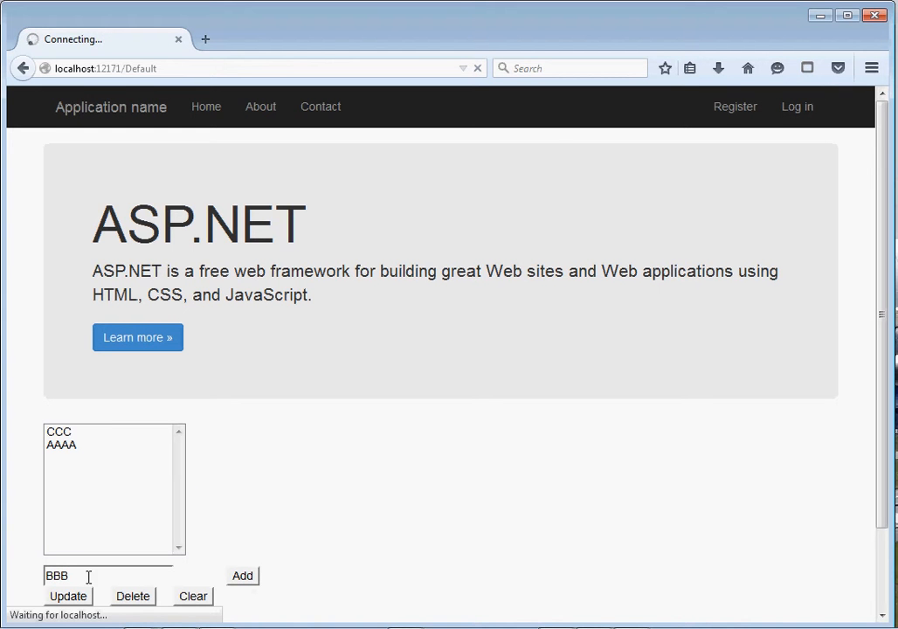
pyautogui.click(241, 575)
pyautogui.write('FFFF')
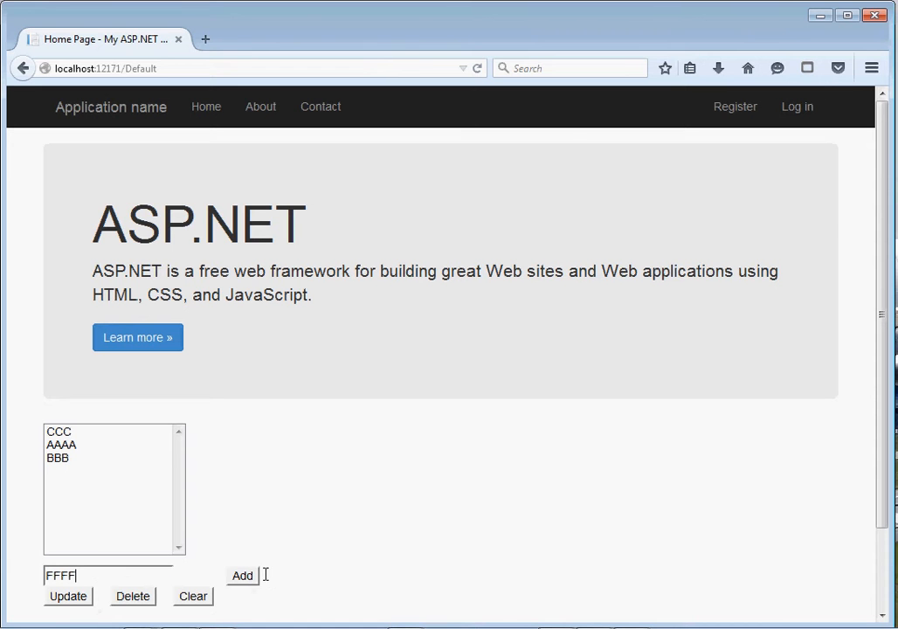
pyautogui.click(241, 574)
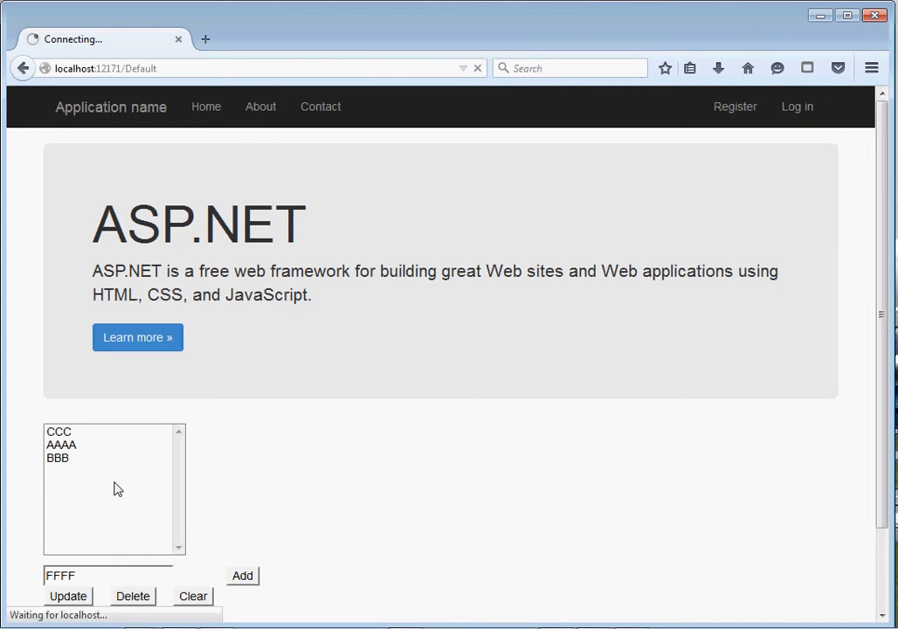
pyautogui.click(241, 577)
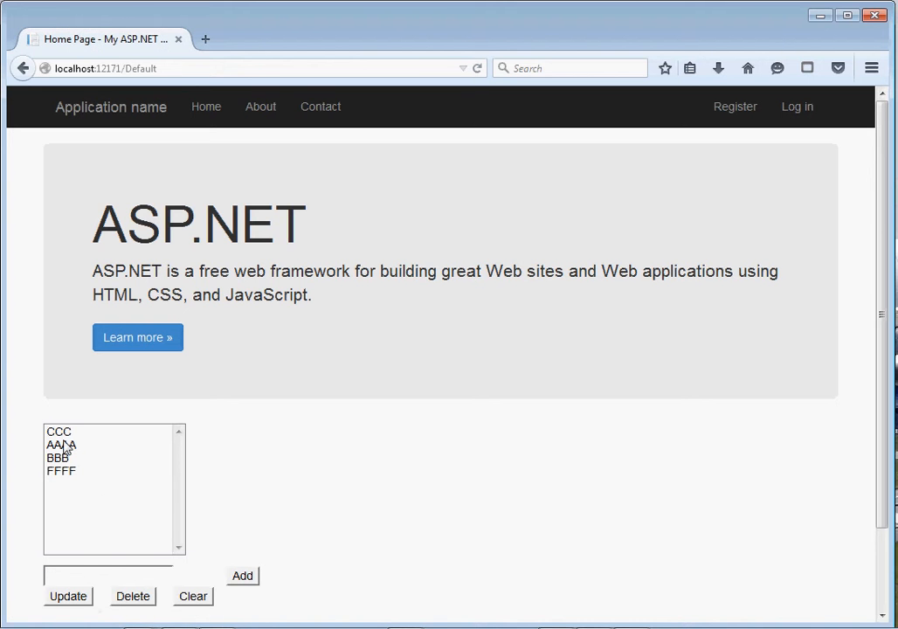
# Update CCC to XXXXX and AAAA to CCC in the list.
pyautogui.click(60, 431)
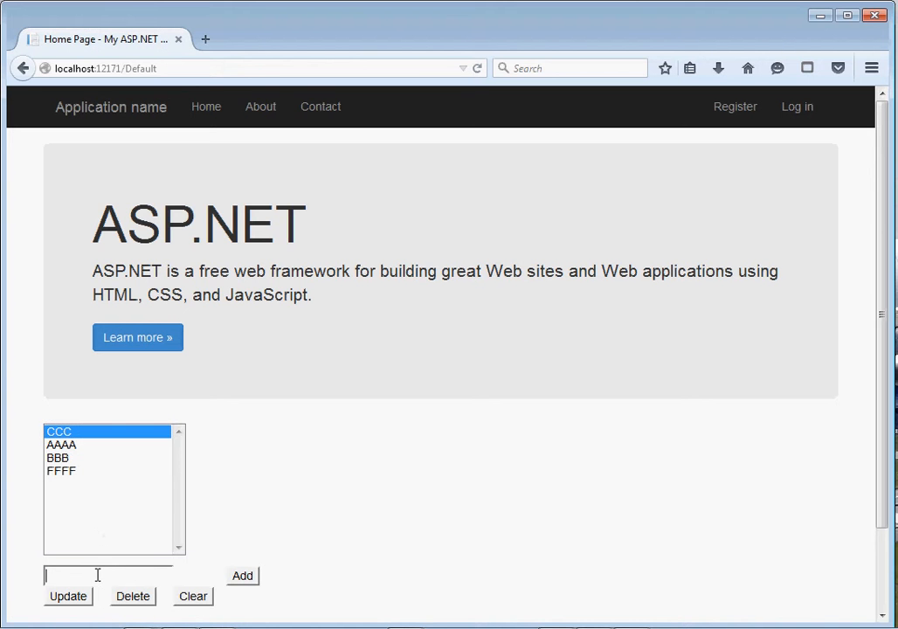
pyautogui.write('XXXXX')
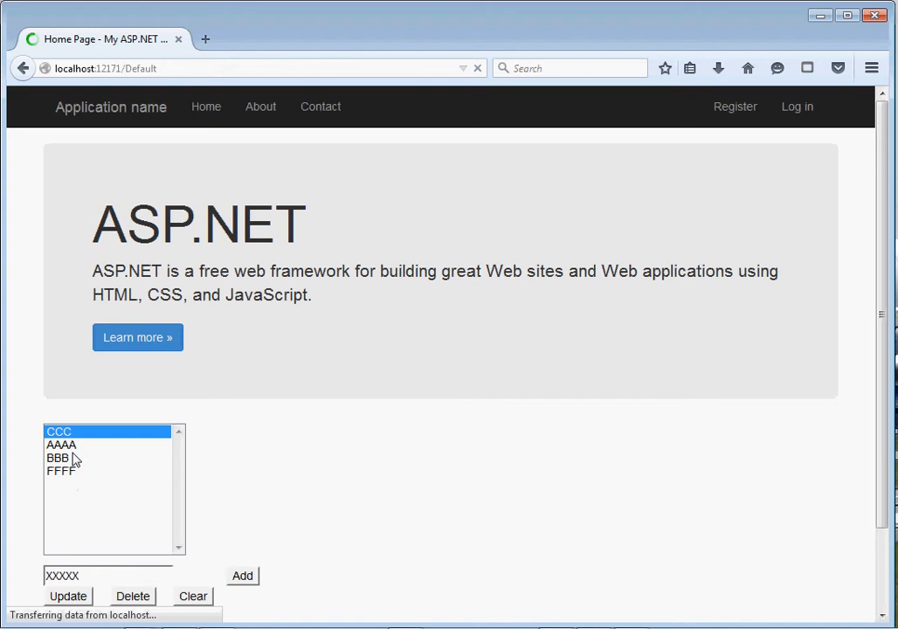
pyautogui.click(66, 596)
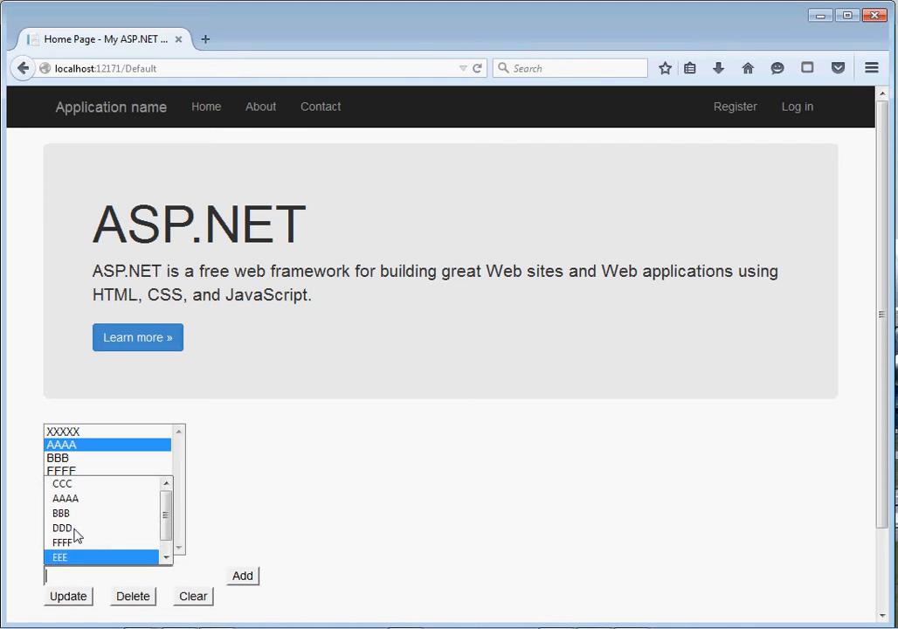
pyautogui.click(68, 596)
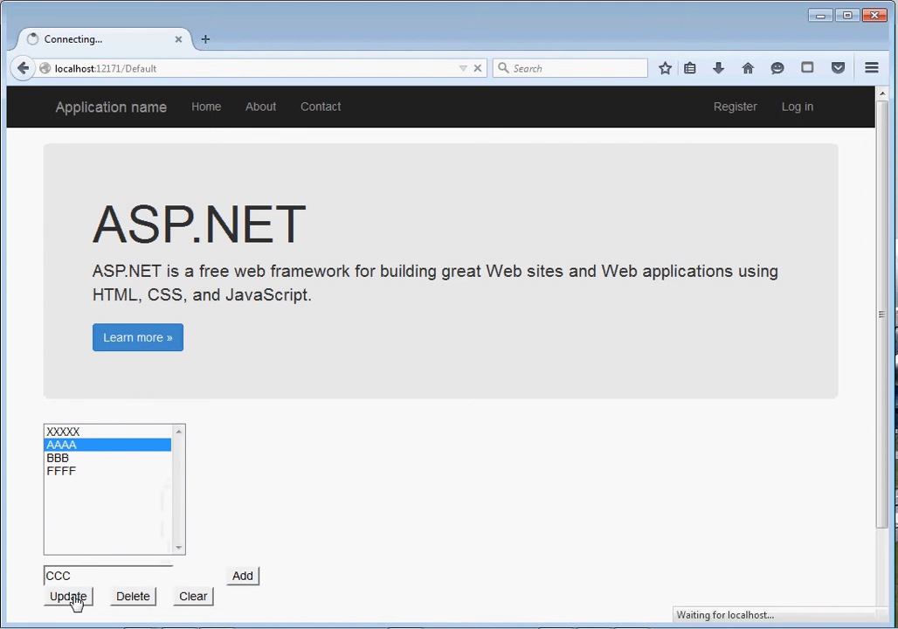
pyautogui.click(67, 596)
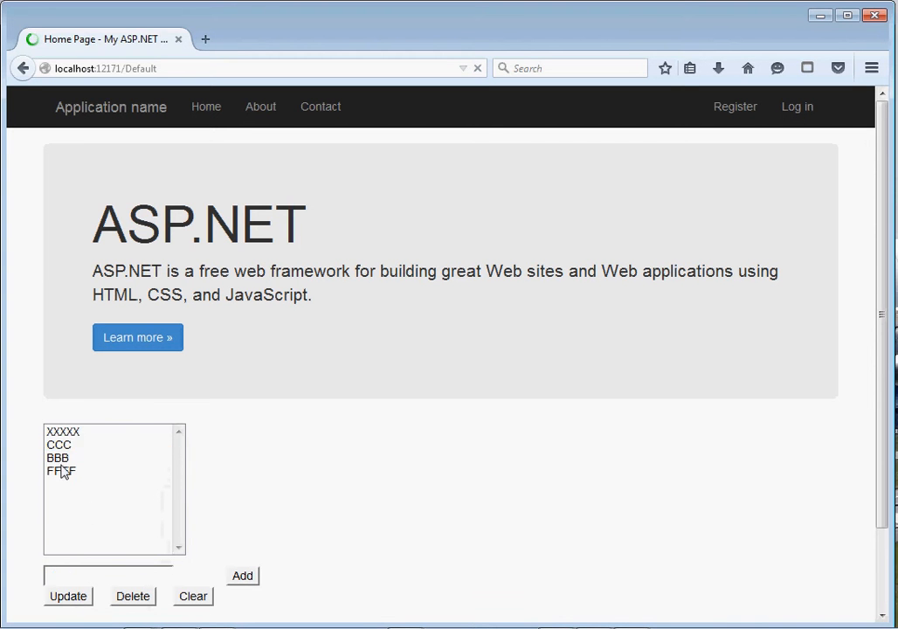
# Delete BBB from the list, leaving XXXXX, CCC and FFFF.
pyautogui.click(58, 458)
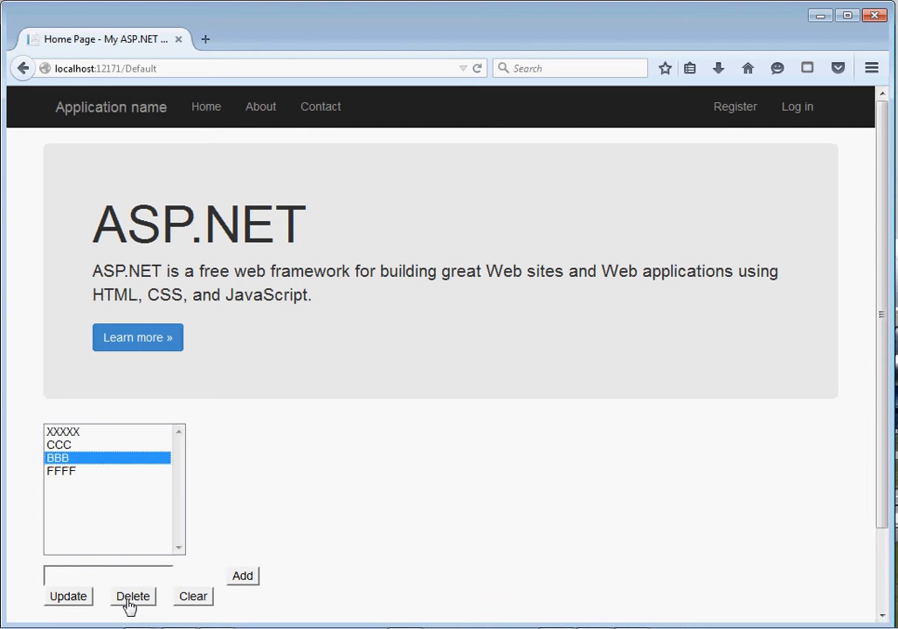
pyautogui.click(133, 596)
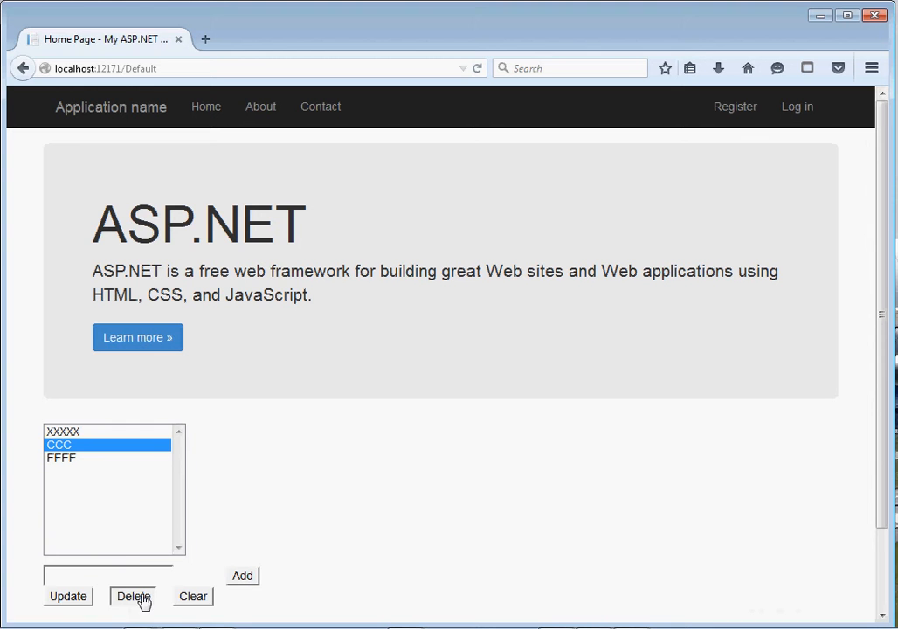
pyautogui.click(133, 596)
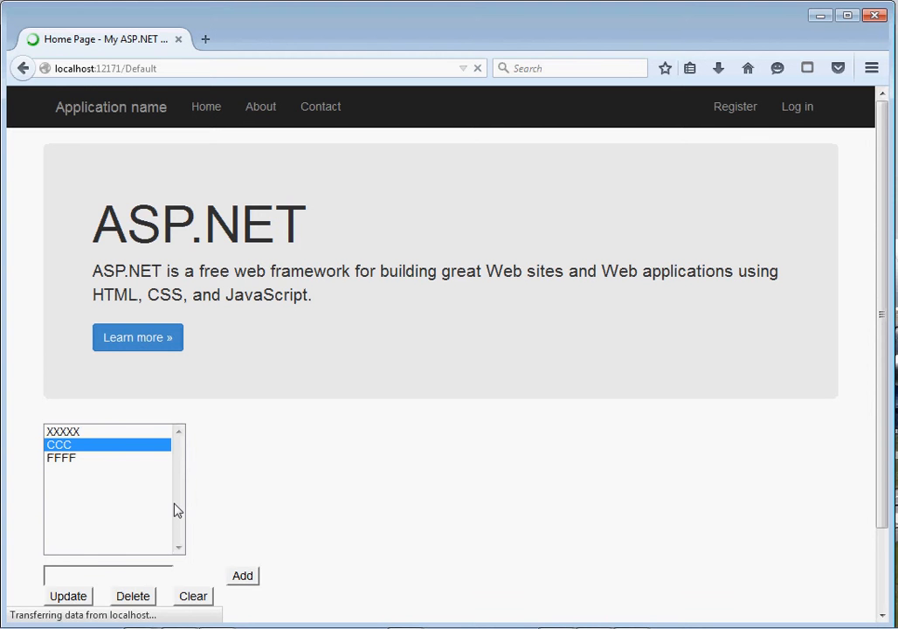
# Delete CCC, then Clear the list so it holds no entries.
pyautogui.click(132, 595)
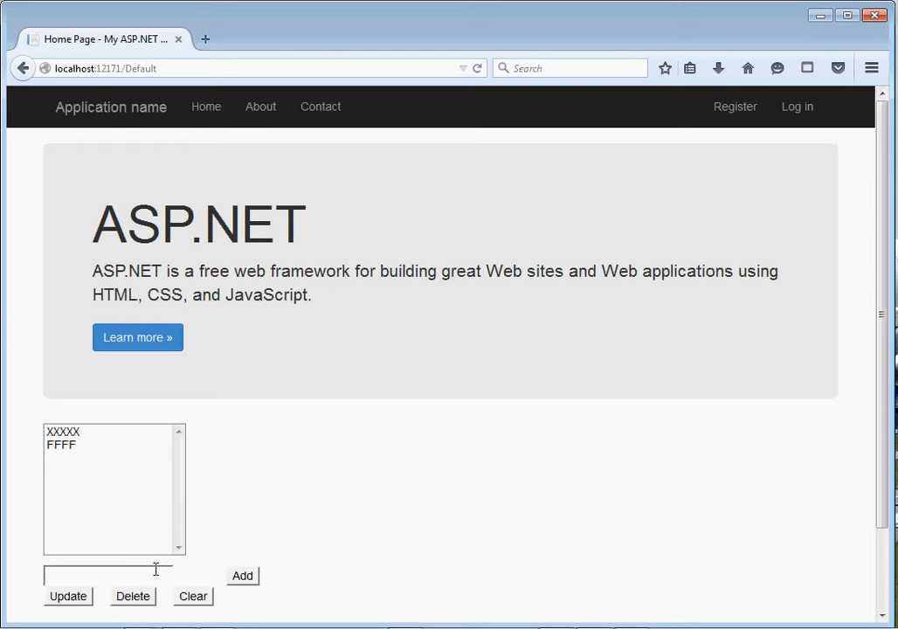
pyautogui.moveTo(208, 489)
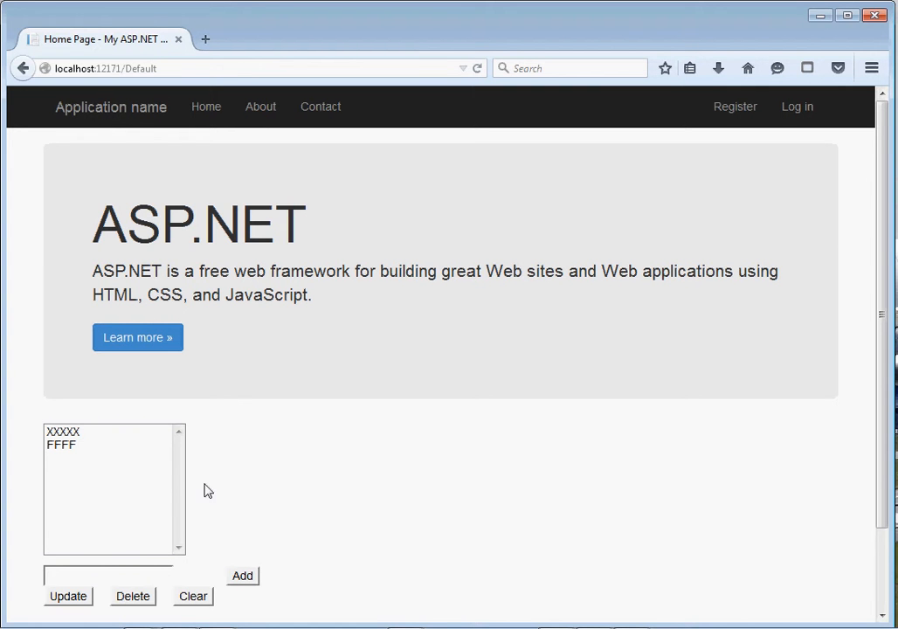
pyautogui.moveTo(140, 175)
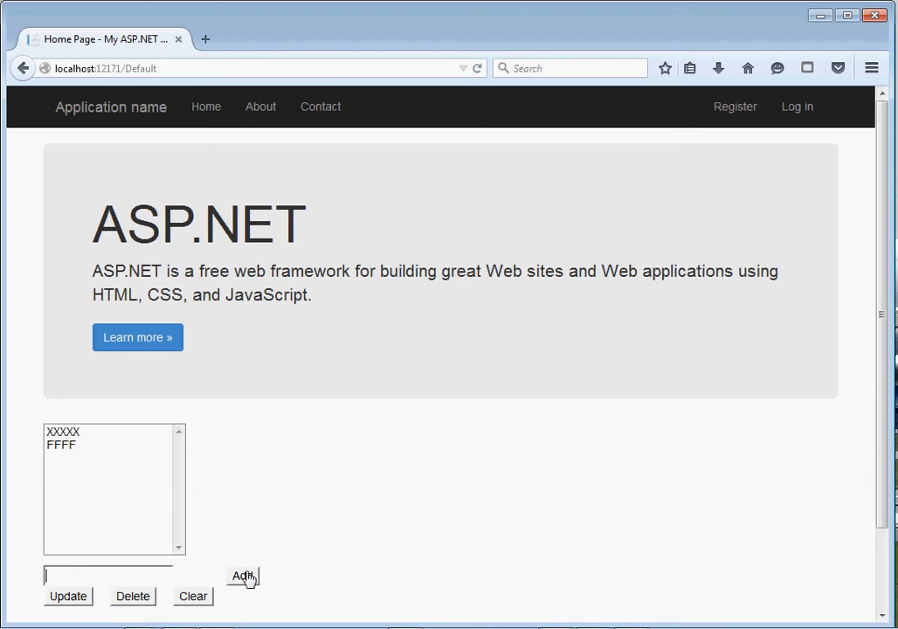
pyautogui.click(241, 577)
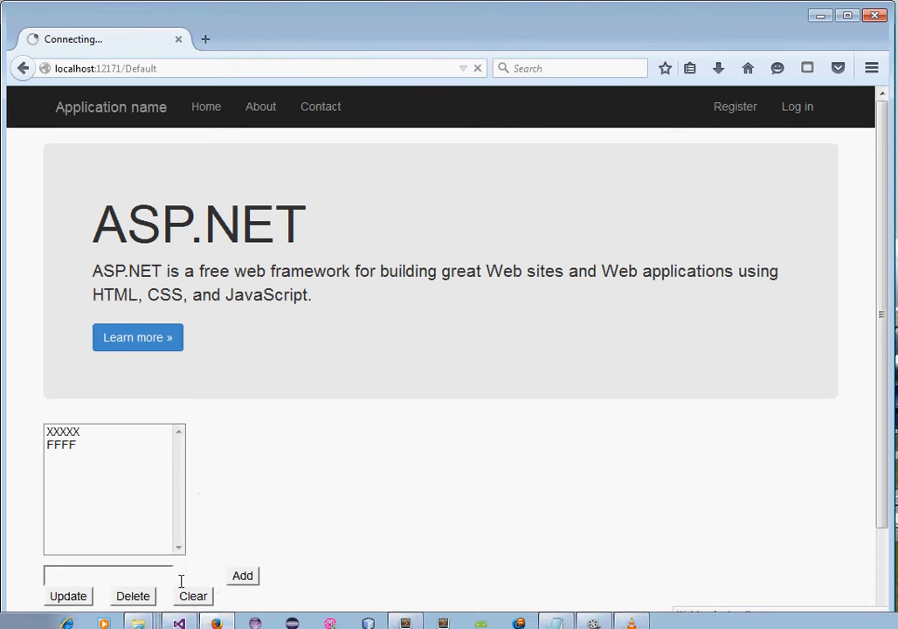
pyautogui.click(192, 595)
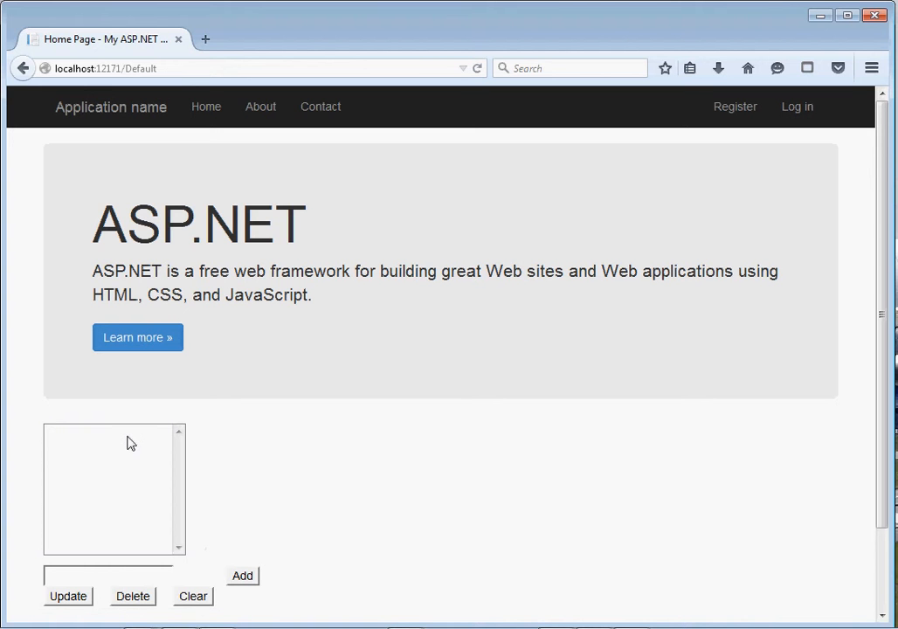
pyautogui.moveTo(868, 77)
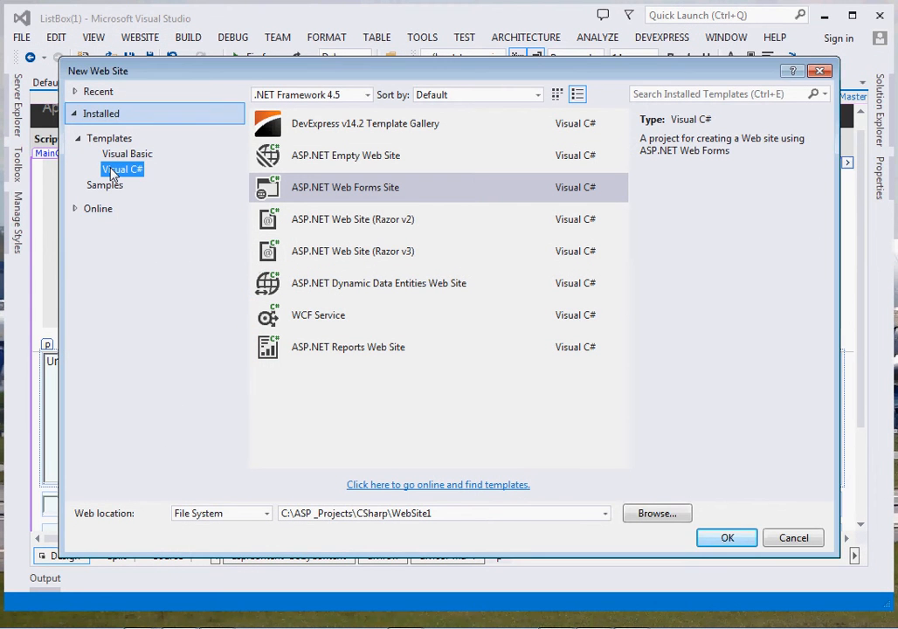
pyautogui.moveTo(549, 226)
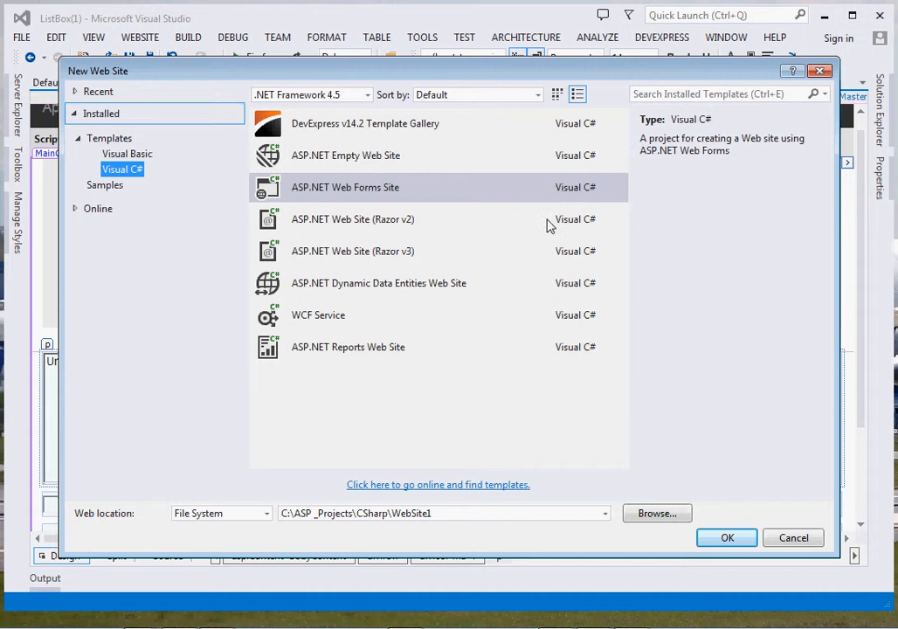
# Cancel the New Web Site dialog and return to the Default.aspx designer.
pyautogui.click(364, 196)
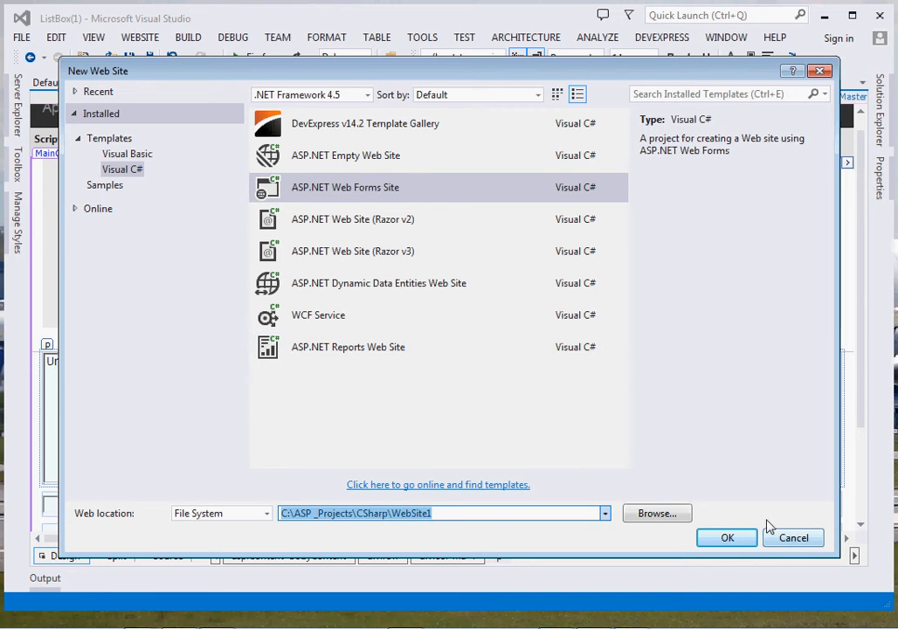
pyautogui.click(727, 538)
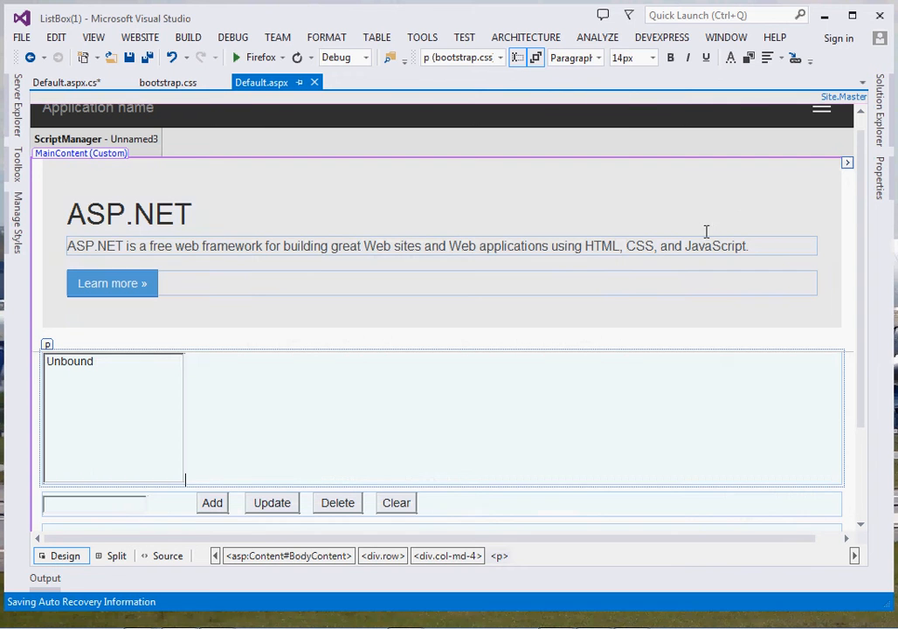
pyautogui.click(127, 213)
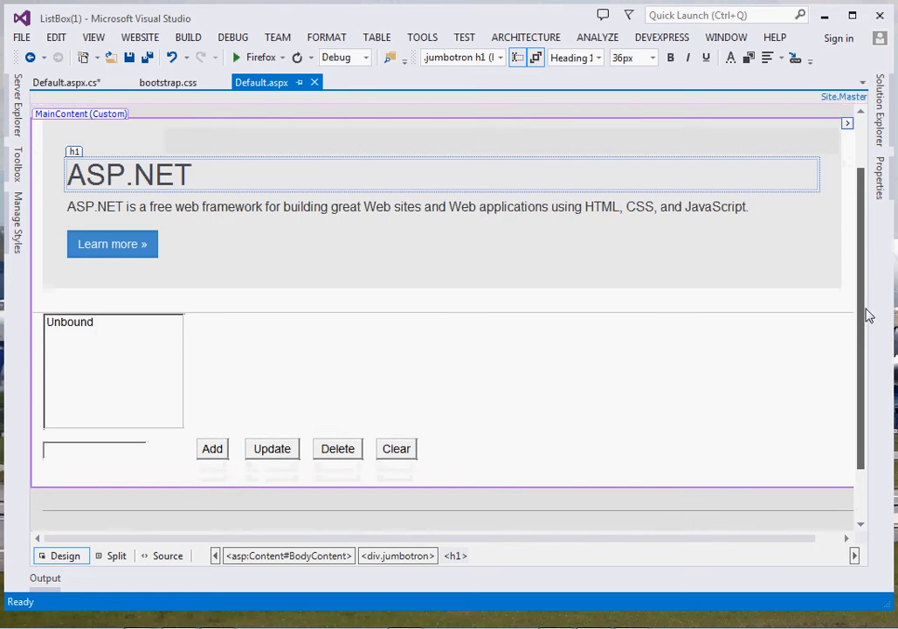
pyautogui.scroll(3)
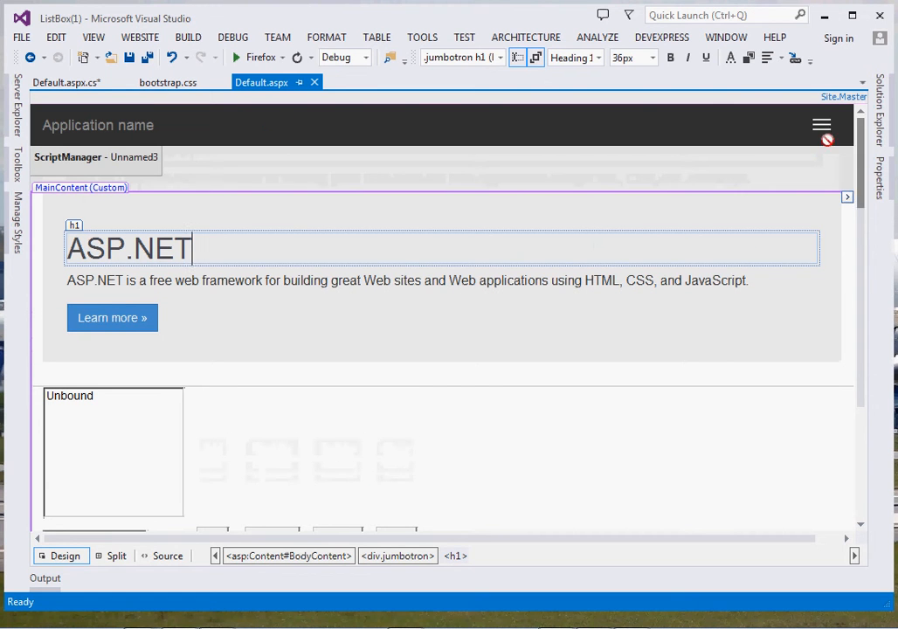
pyautogui.moveTo(870, 297)
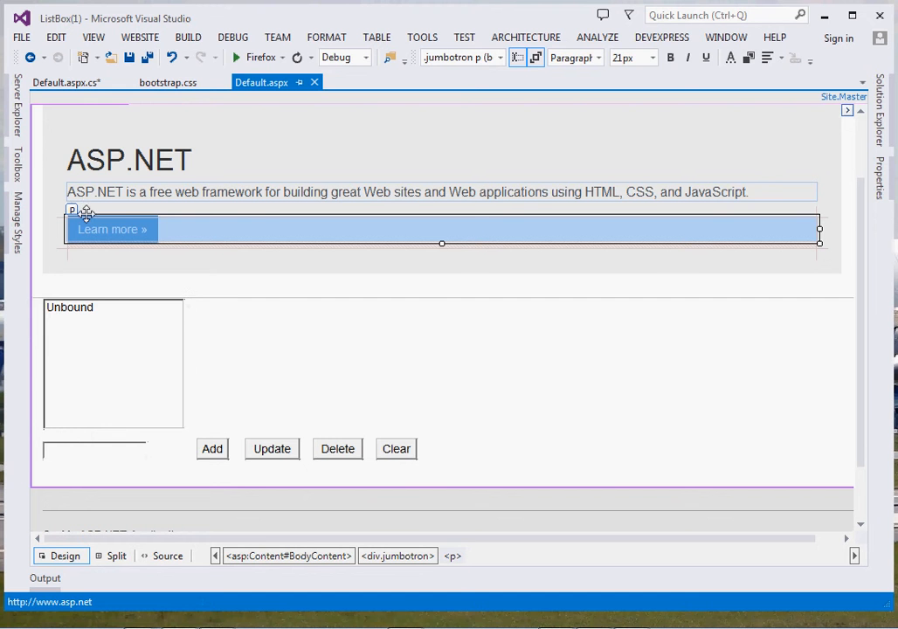
pyautogui.click(16, 166)
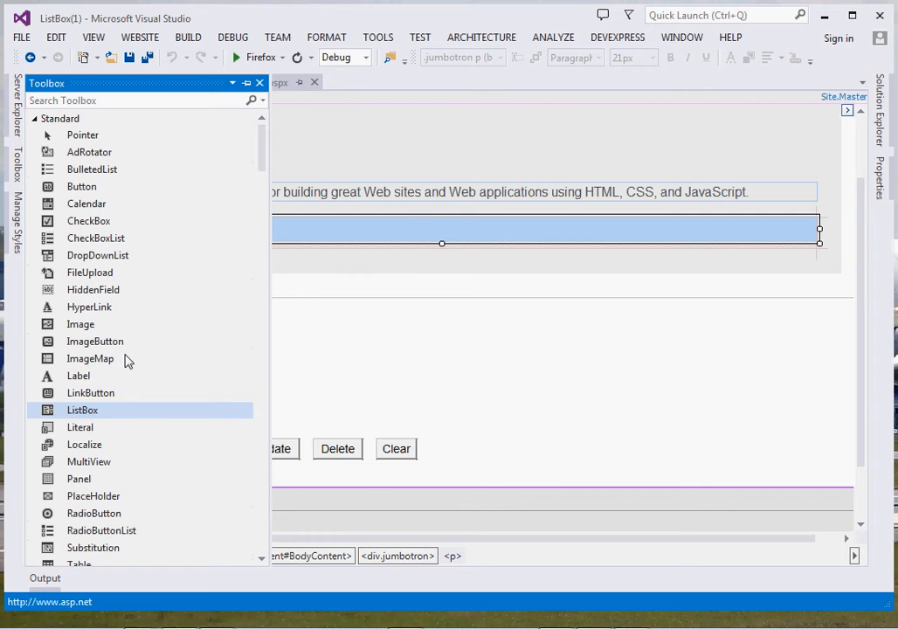
pyautogui.moveTo(451, 395)
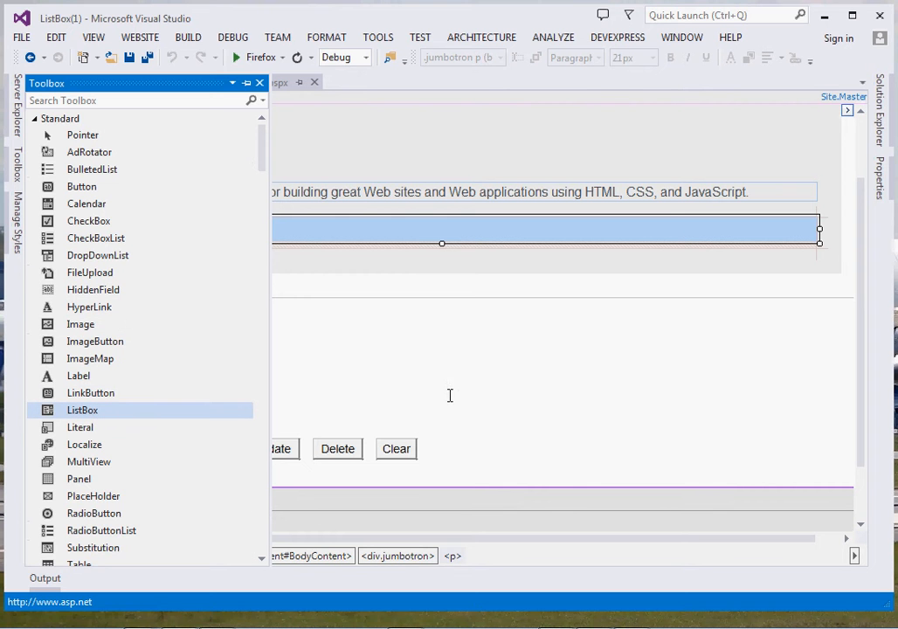
pyautogui.moveTo(339, 447)
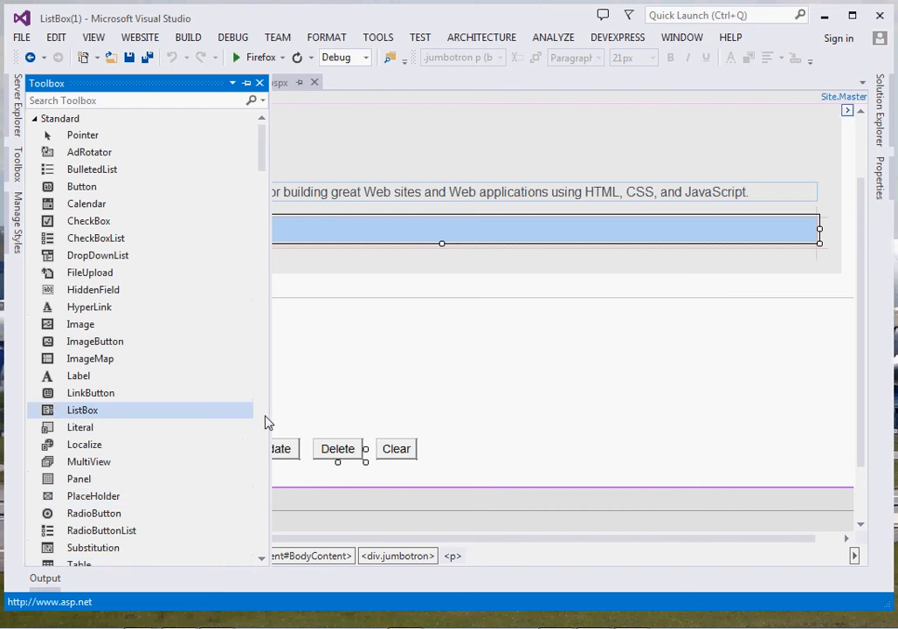
pyautogui.scroll(-3)
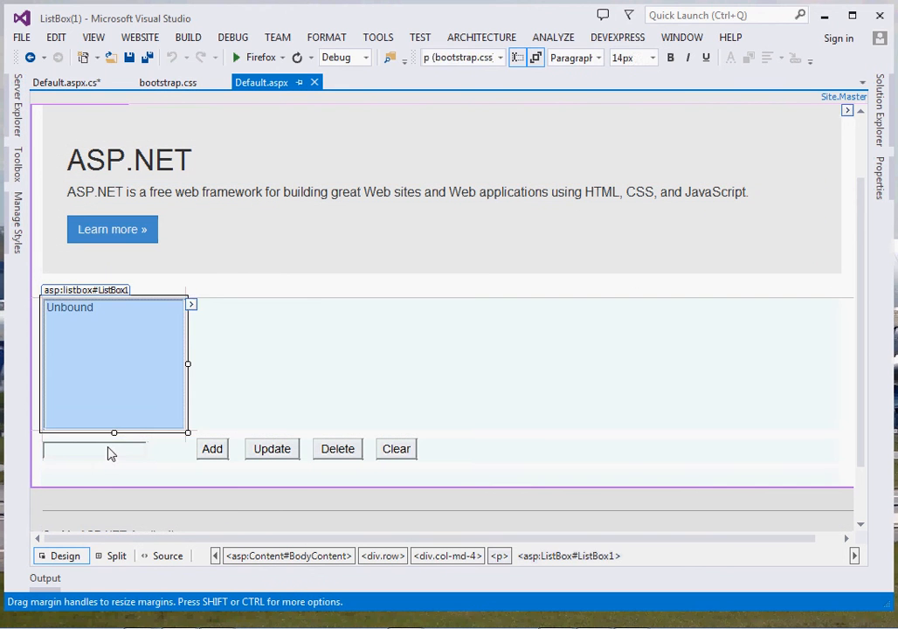
pyautogui.click(211, 447)
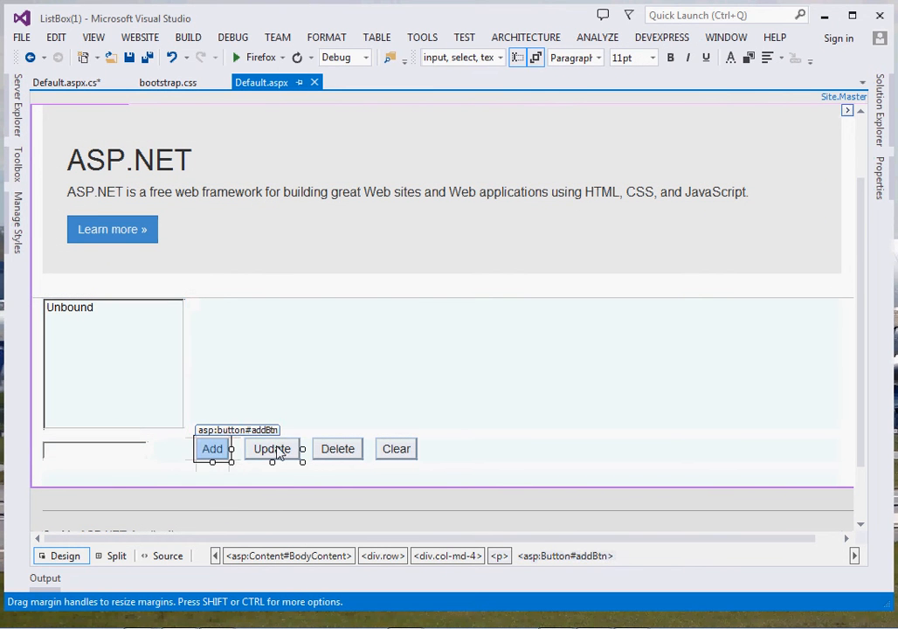
pyautogui.click(395, 447)
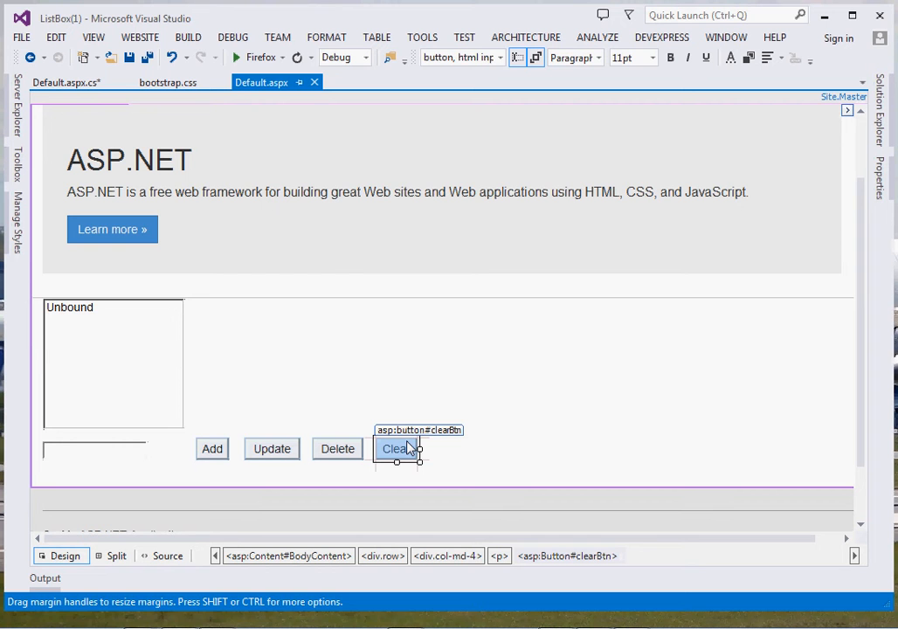
pyautogui.press('ctrl+s')
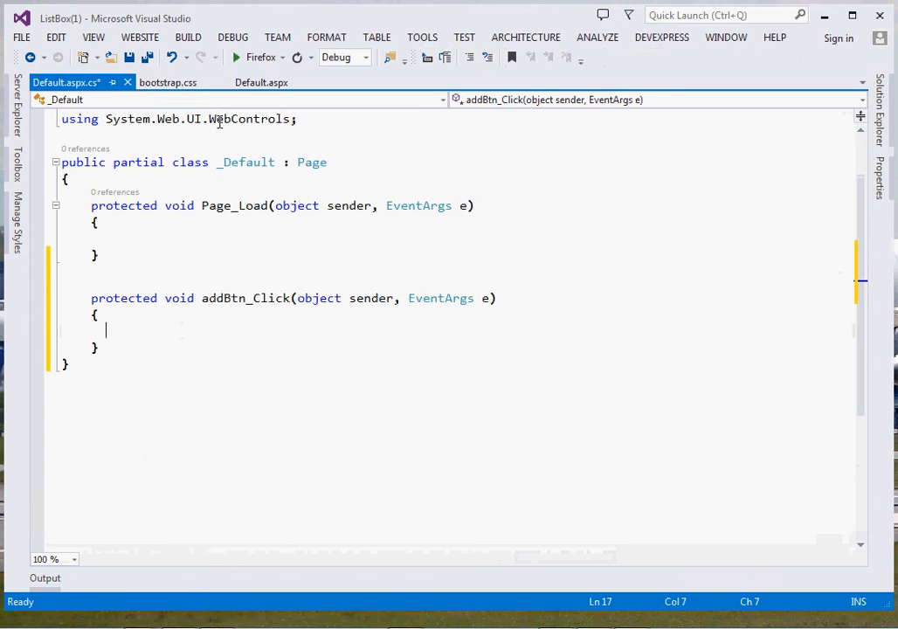
# Generate the clearBtn_Click handler from the Clear button in Design view.
pyautogui.click(262, 82)
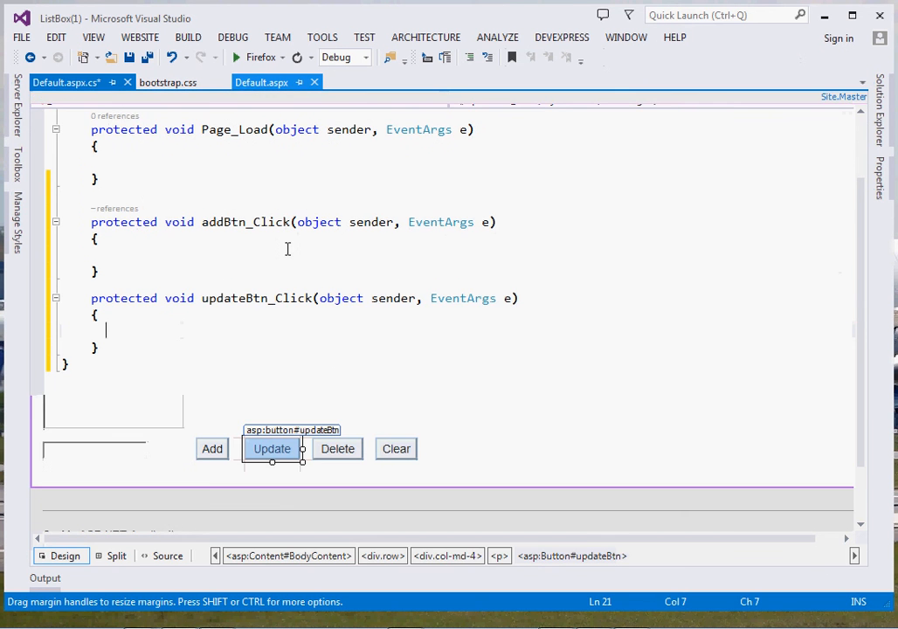
pyautogui.click(337, 447)
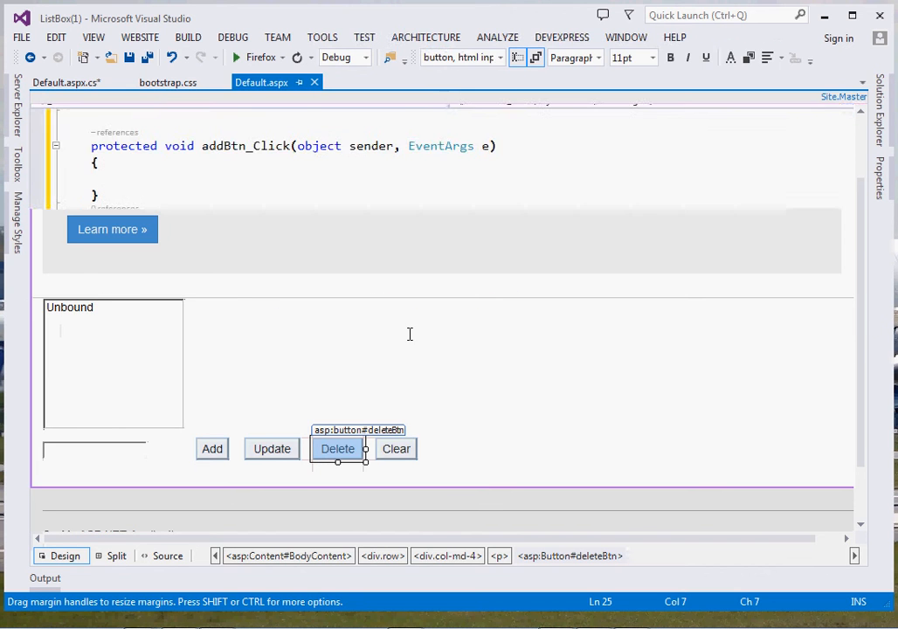
pyautogui.doubleClick(395, 447)
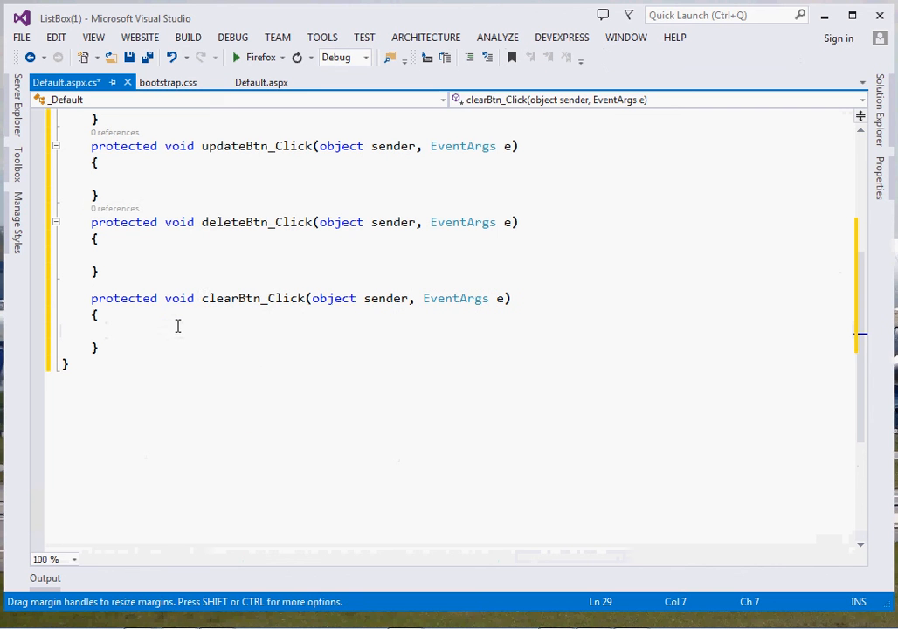
# In clearBtn_Click add a //clear comment and ListBox1.Items.Clear();.
pyautogui.click(173, 329)
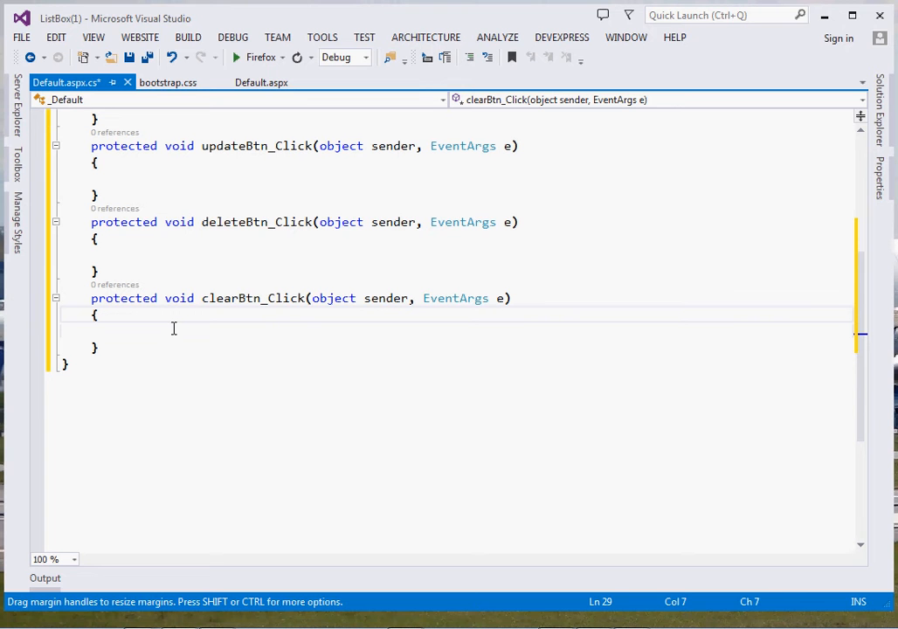
pyautogui.write('//')
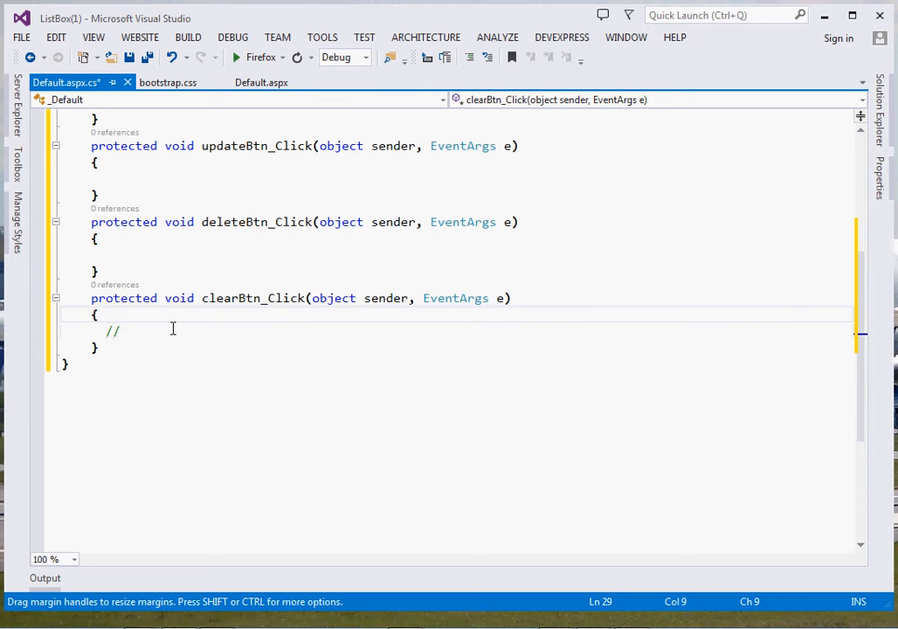
pyautogui.write('clear')
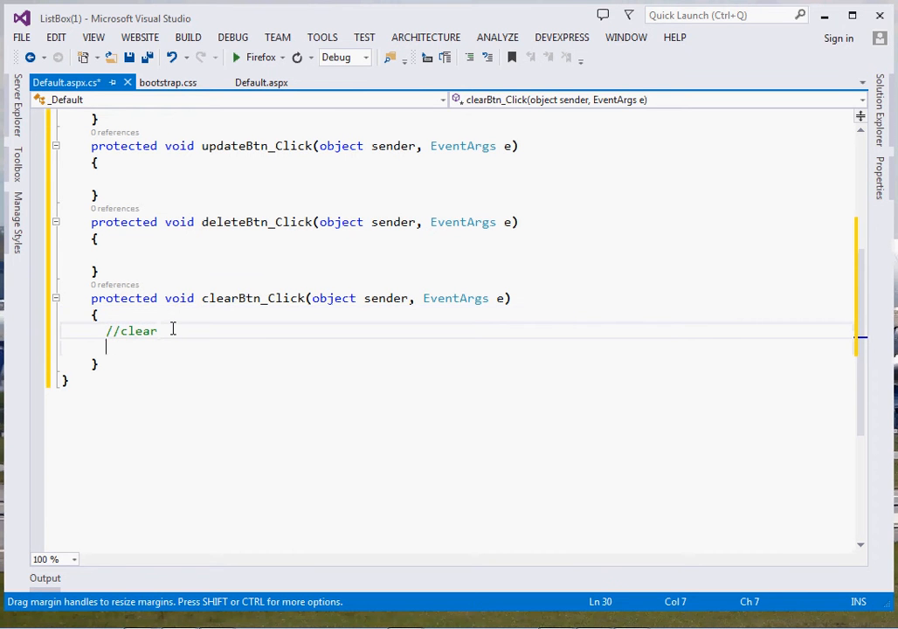
pyautogui.write('L')
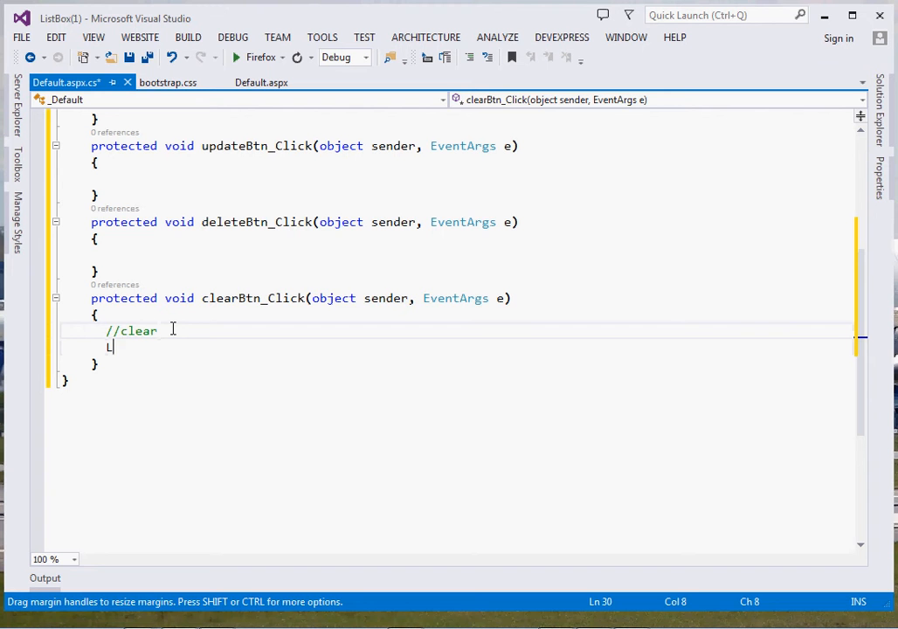
pyautogui.write('List')
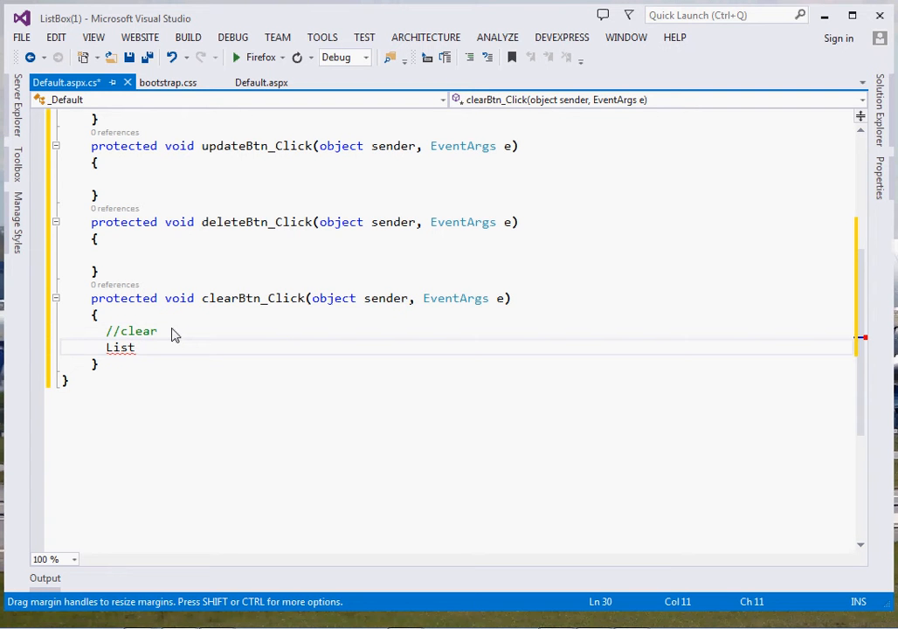
pyautogui.write('Box1.Items.C')
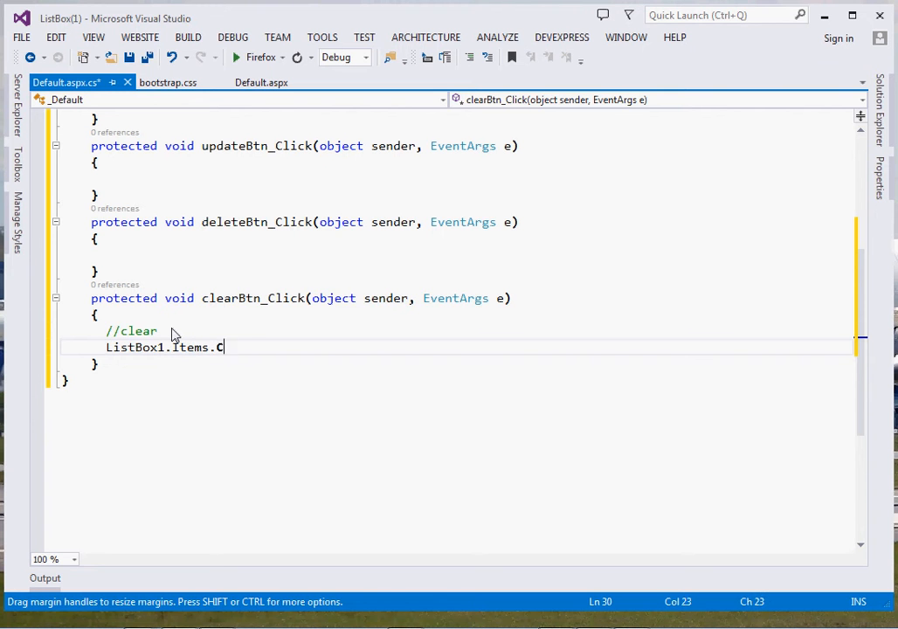
pyautogui.write('lear();')
pyautogui.write('n')
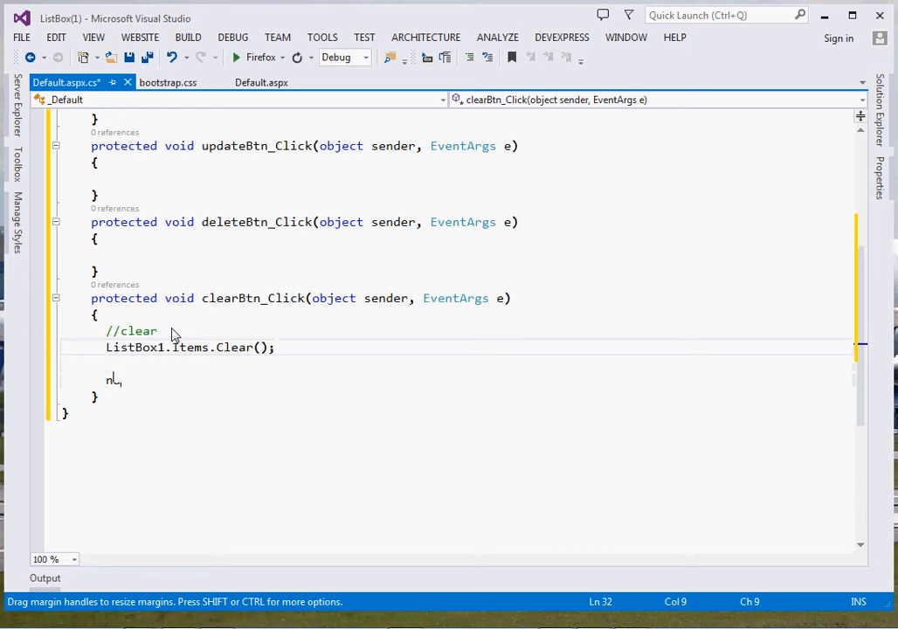
# Add nameTxt.Text = ""; to blank the text box in clearBtn_Click.
pyautogui.write('amet')
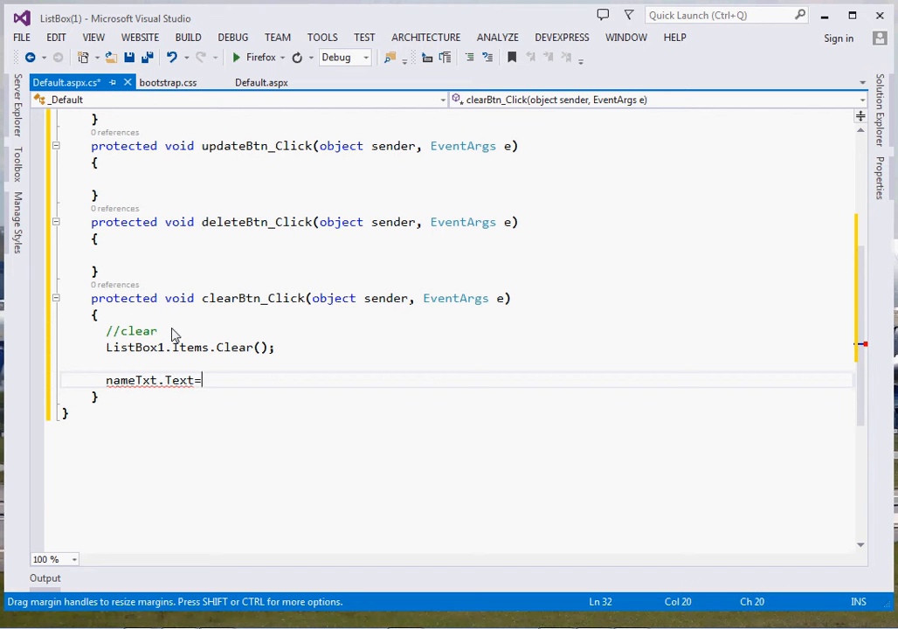
pyautogui.write('""')
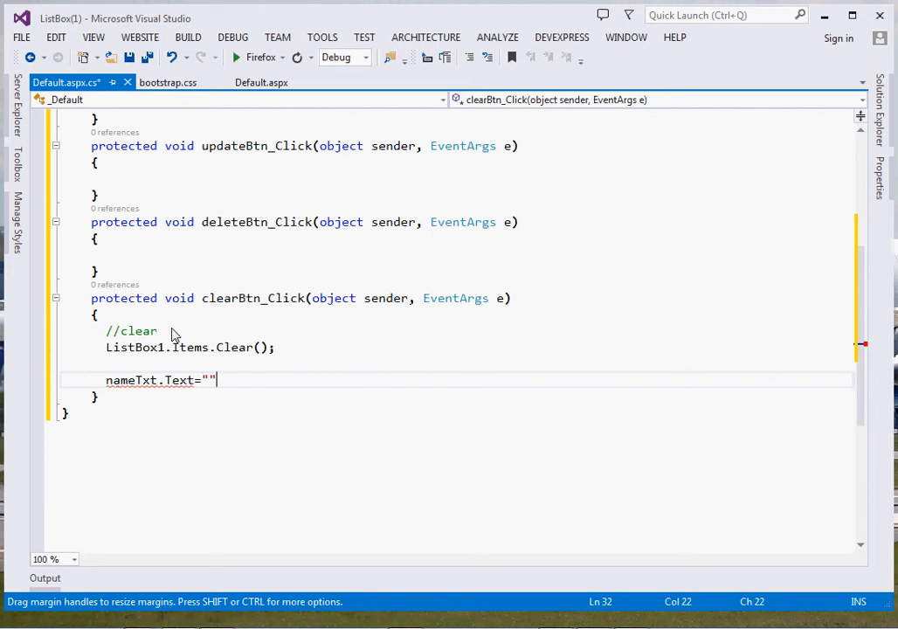
pyautogui.write('= "";')
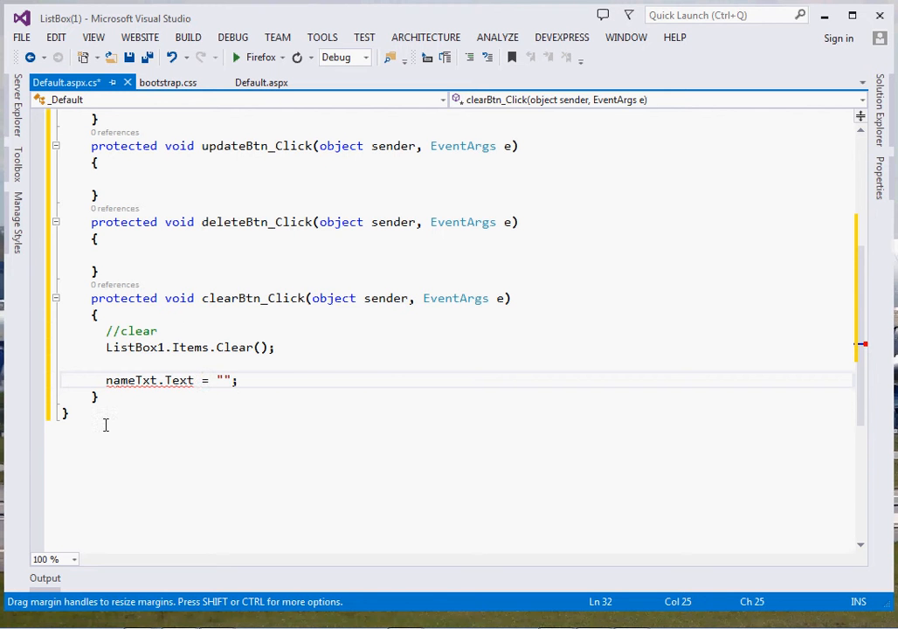
pyautogui.click(106, 380)
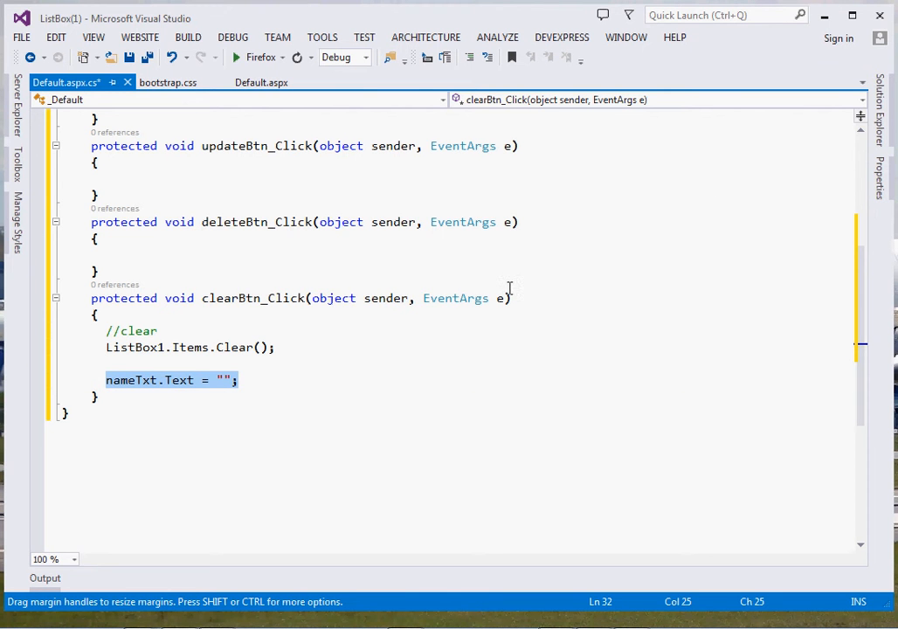
# In addBtn_Click write ListBox1.Items.Add(); to append a new item.
pyautogui.scroll(3)
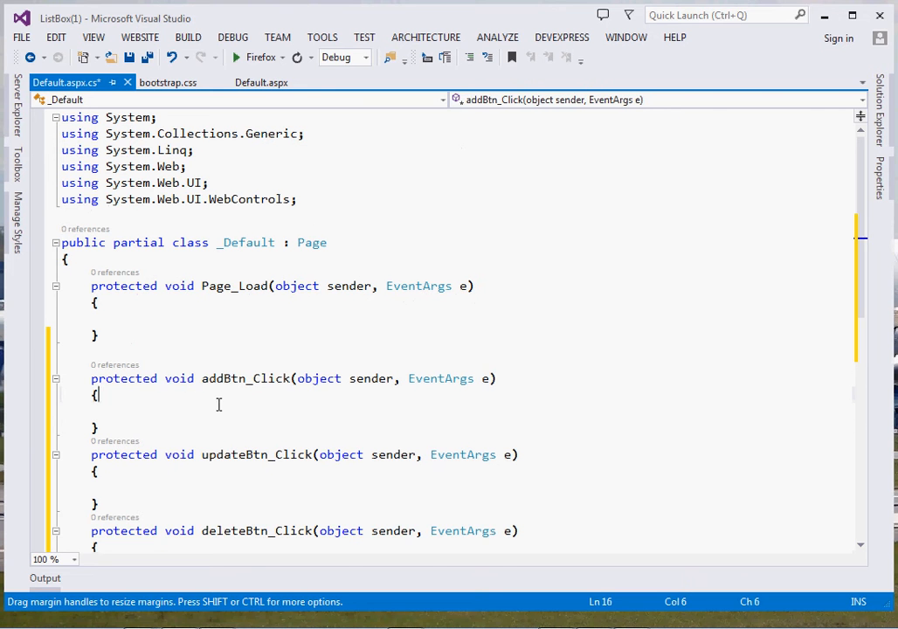
pyautogui.write('lis')
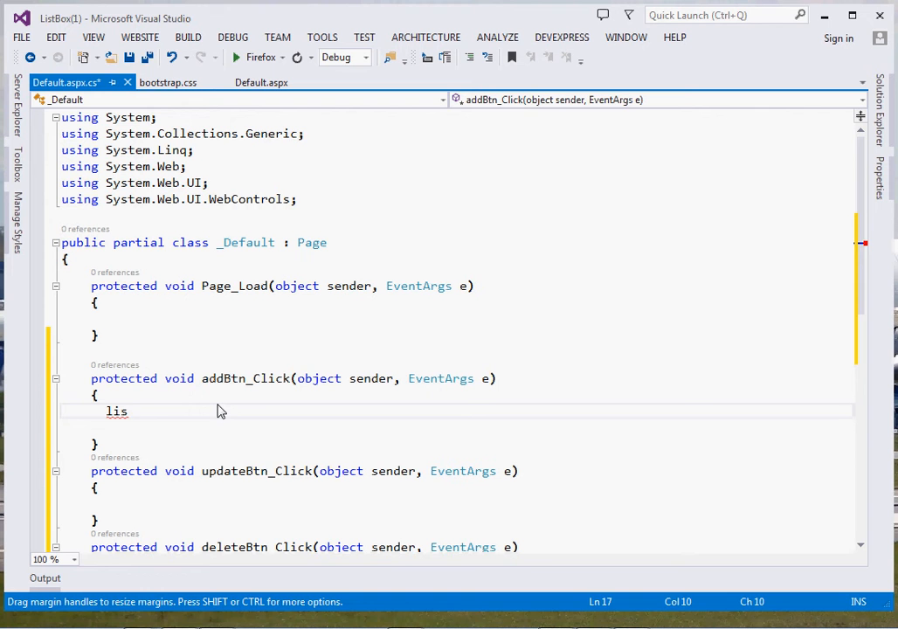
pyautogui.write('ListBox1.')
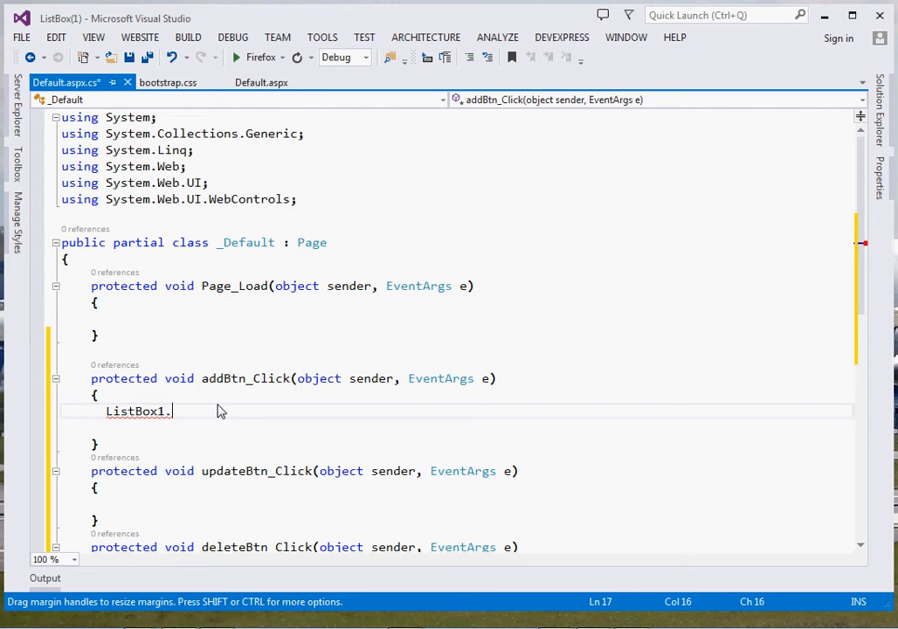
pyautogui.write('Items.')
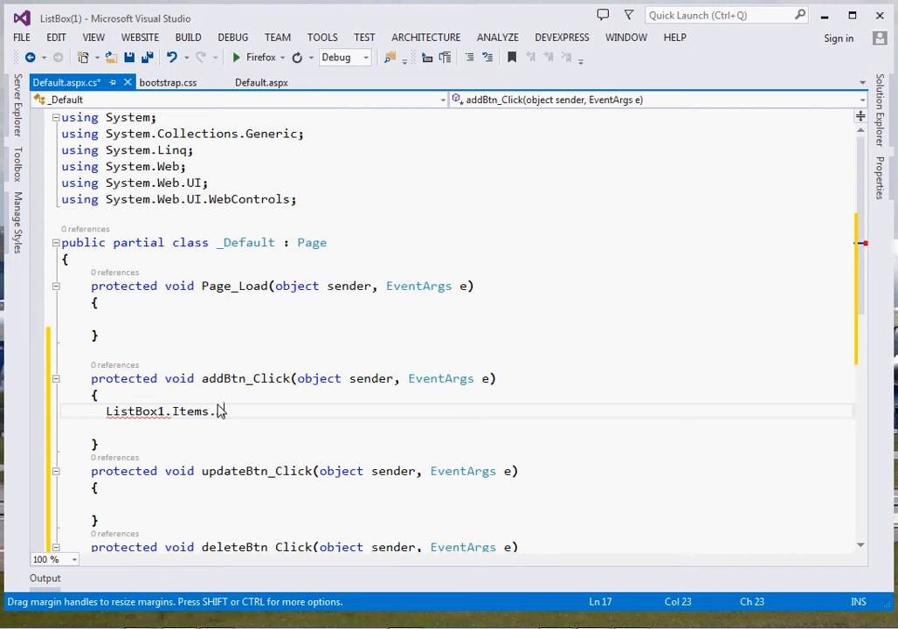
pyautogui.write('9')
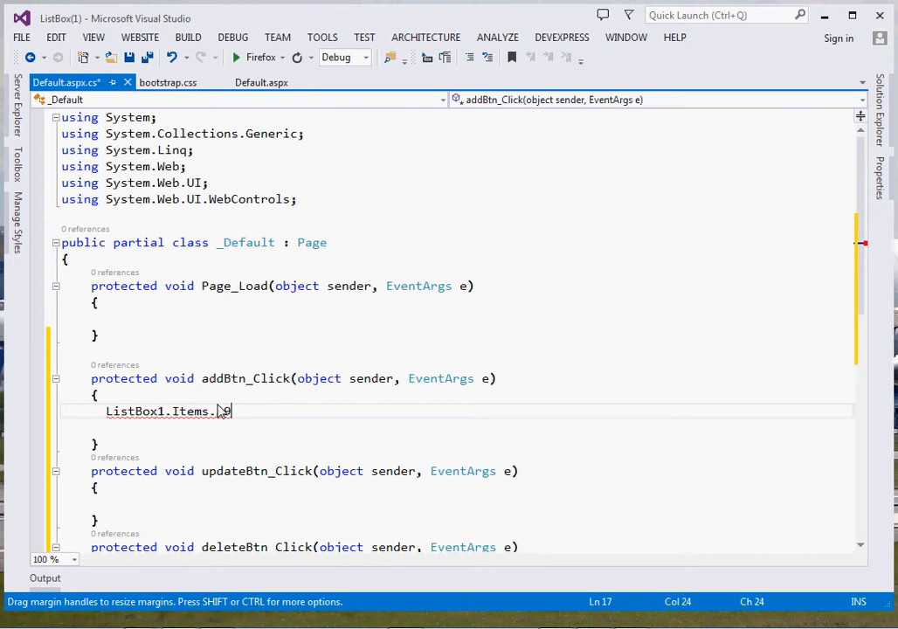
pyautogui.write('Add()')
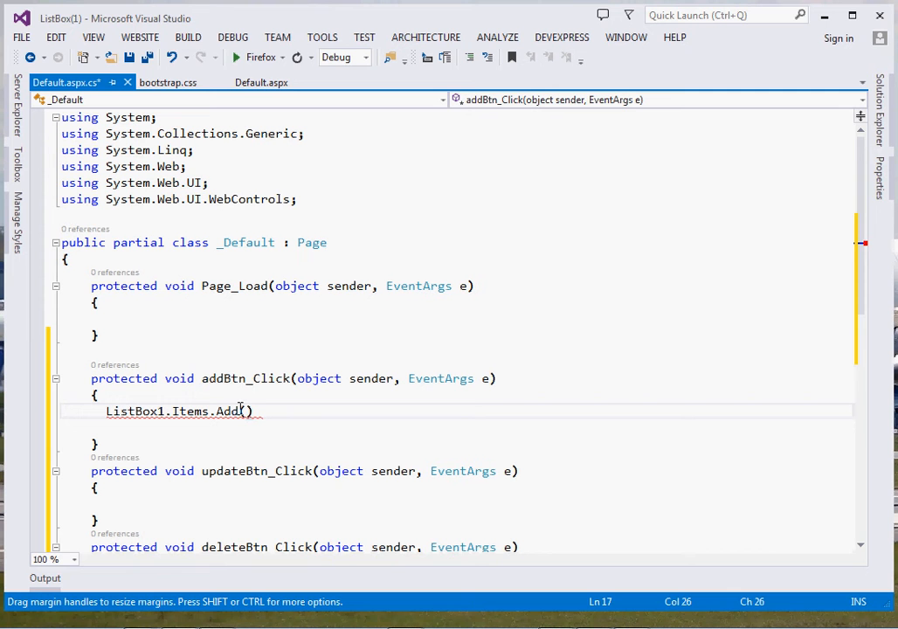
pyautogui.write(';')
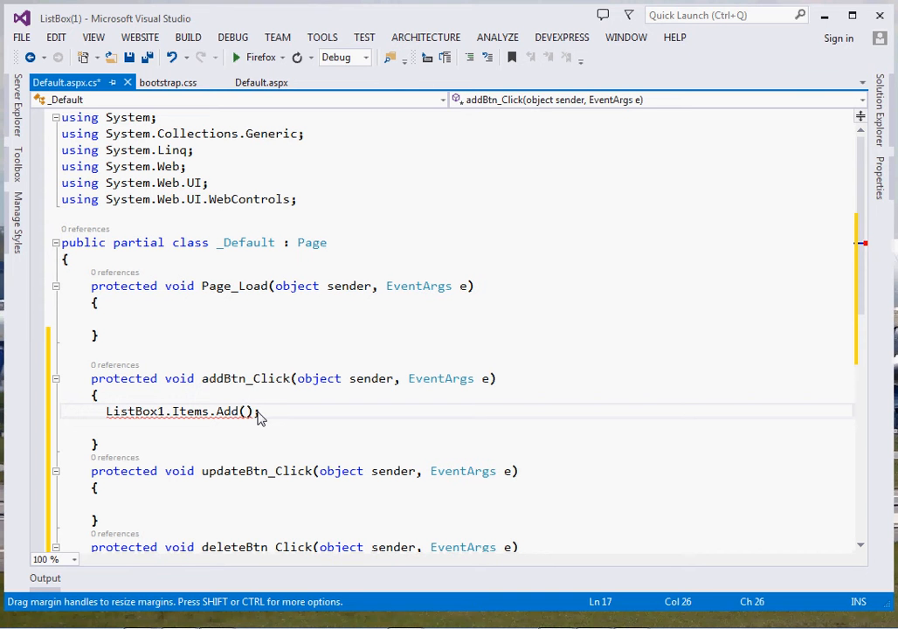
# Pass nameTxt.Text to Add and blank nameTxt afterwards.
pyautogui.write('nameT')
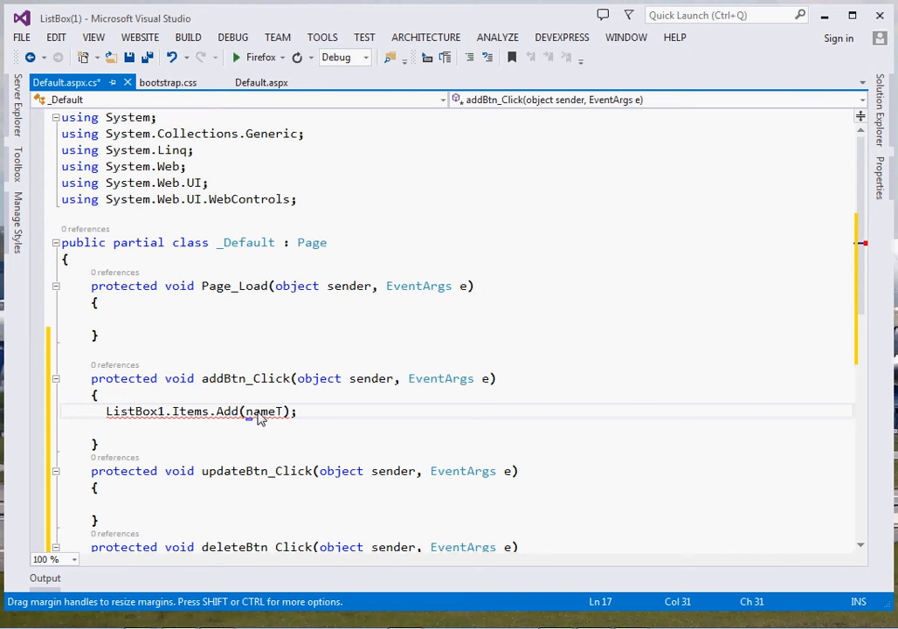
pyautogui.write('xt.te')
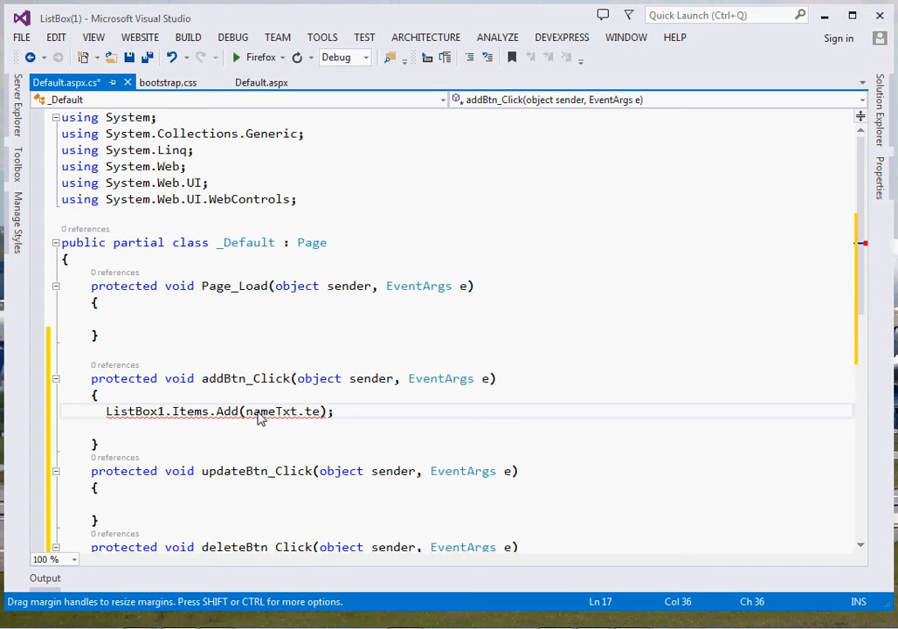
pyautogui.write('xt')
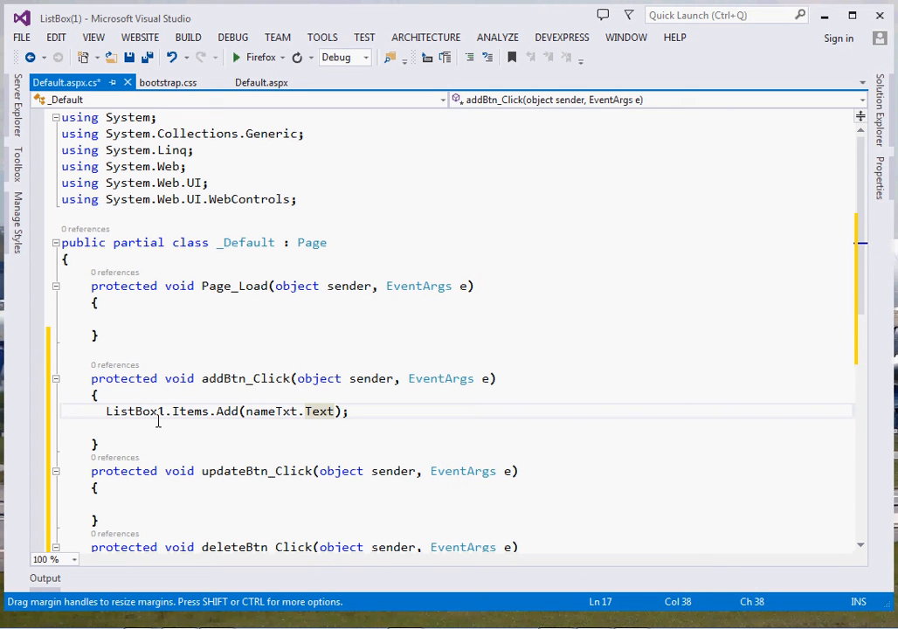
pyautogui.write('nameTxt.Text = "";')
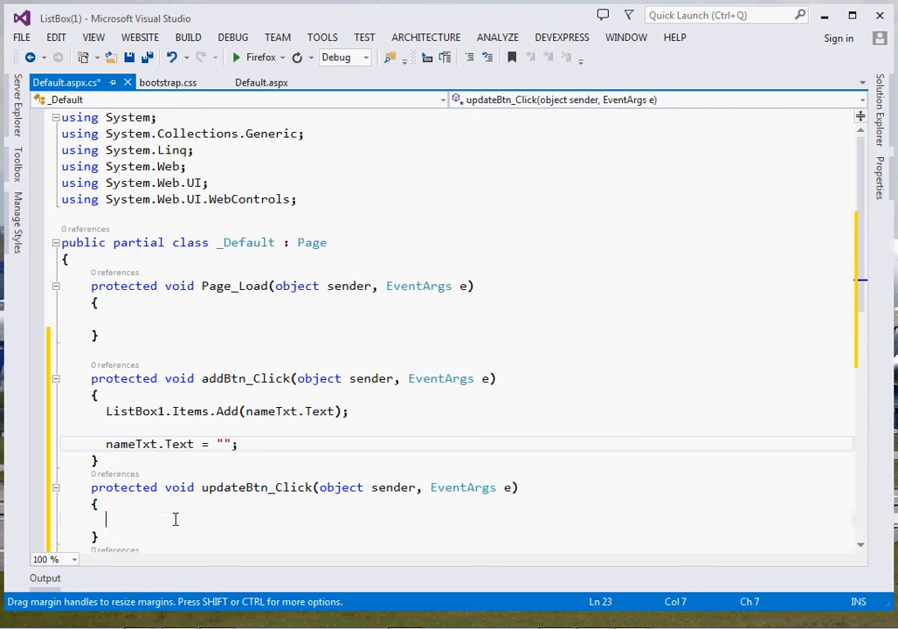
# In updateBtn_Click add //GET POSITION and int pos = ListBox1.SelectedIndex;.
pyautogui.write('//')
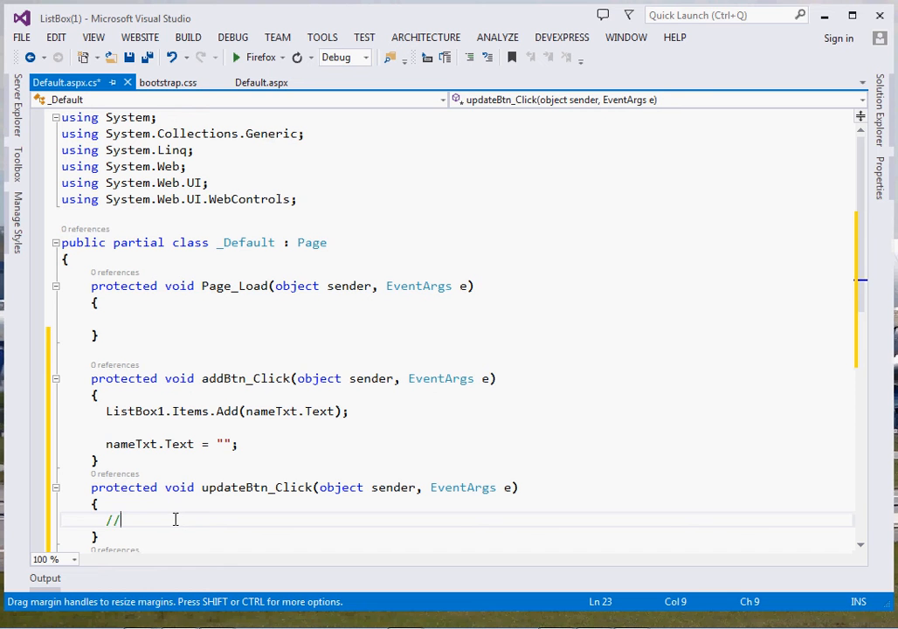
pyautogui.write('GET POSITION')
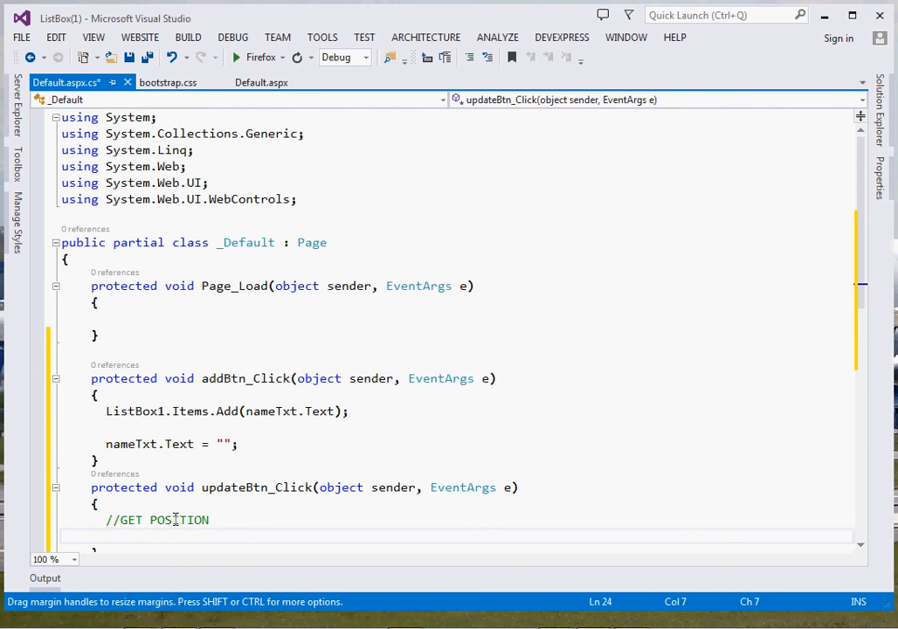
pyautogui.write('int')
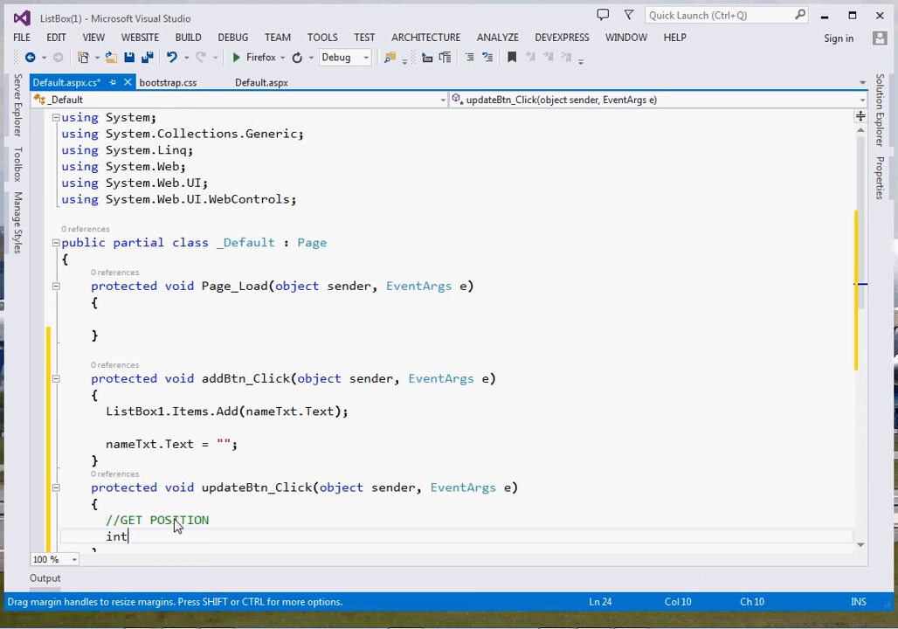
pyautogui.write('pos=')
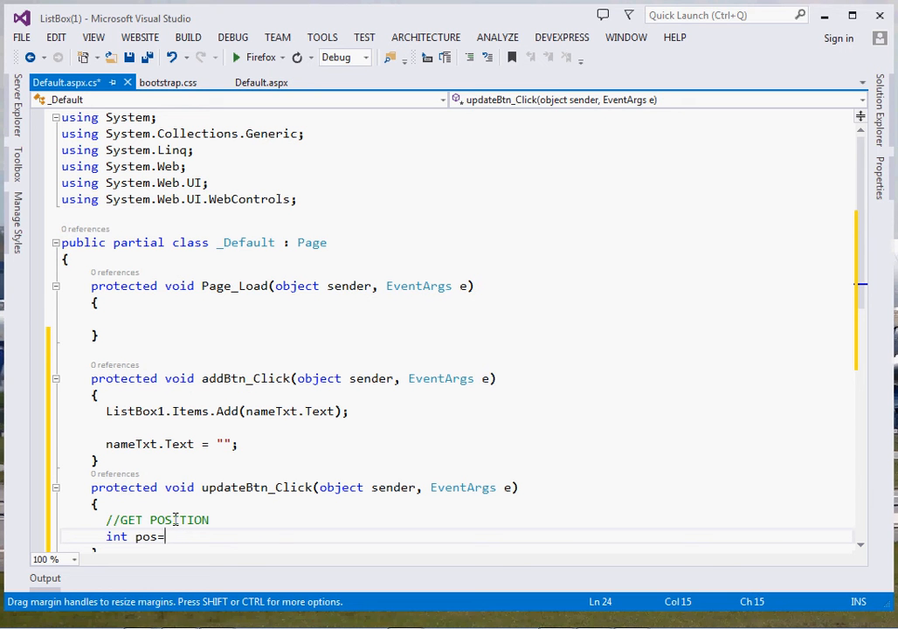
pyautogui.write('ListBox1.S')
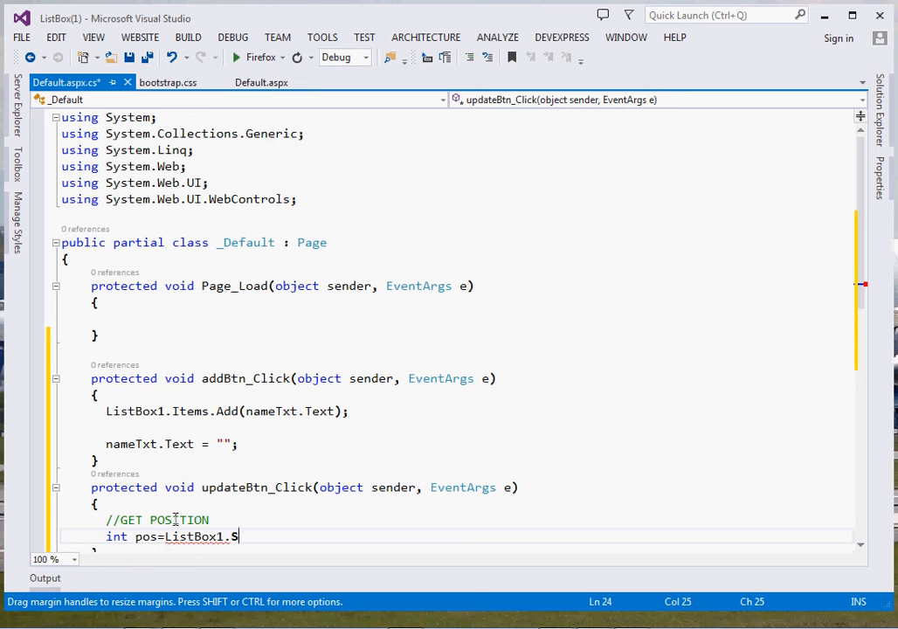
pyautogui.write('electedIndex;')
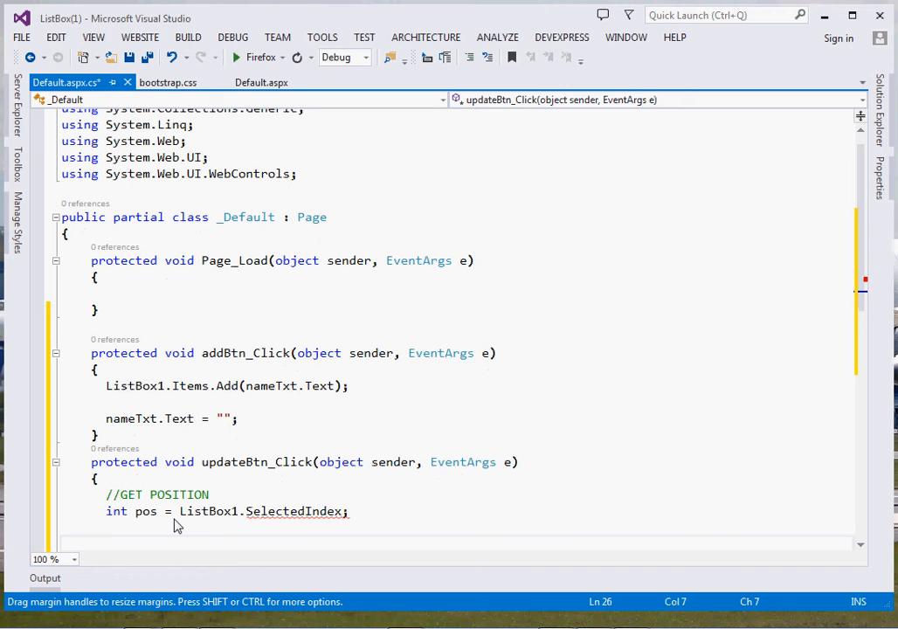
# Add //REMOVE and ListBox1.Items.RemoveAt(pos); to updateBtn_Click.
pyautogui.write('//REMOVE')
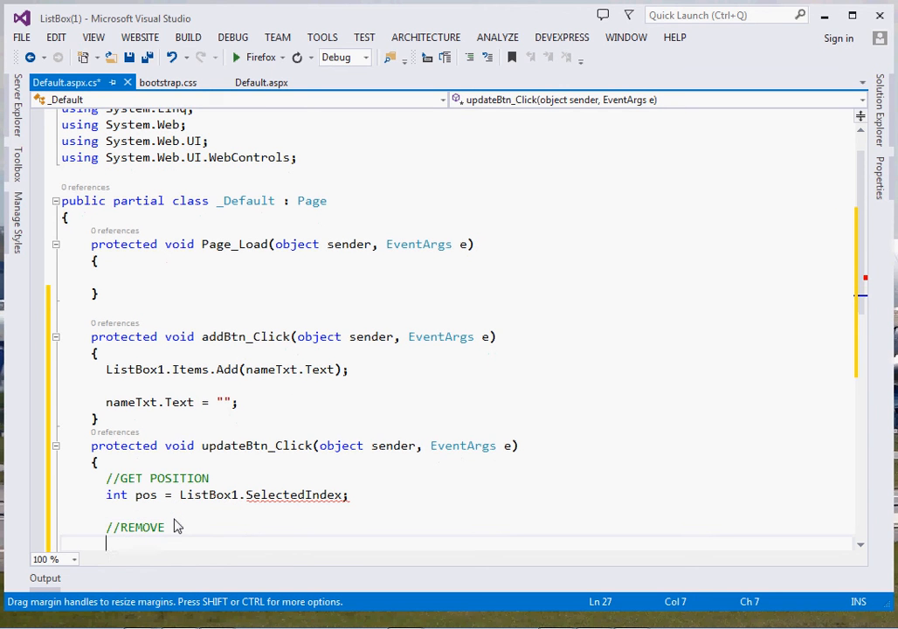
pyautogui.write('Lis')
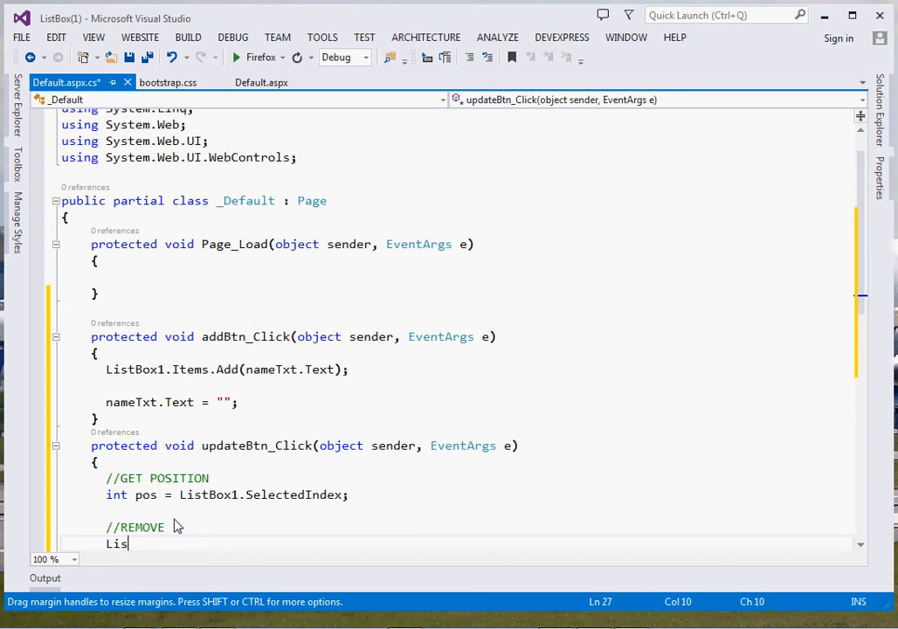
pyautogui.write('tBox1.')
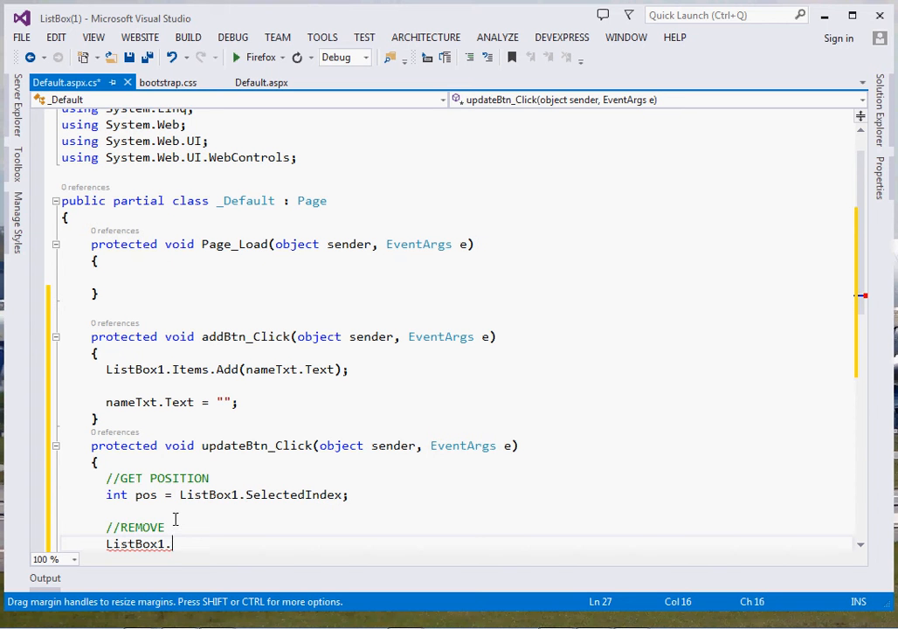
pyautogui.write('I')
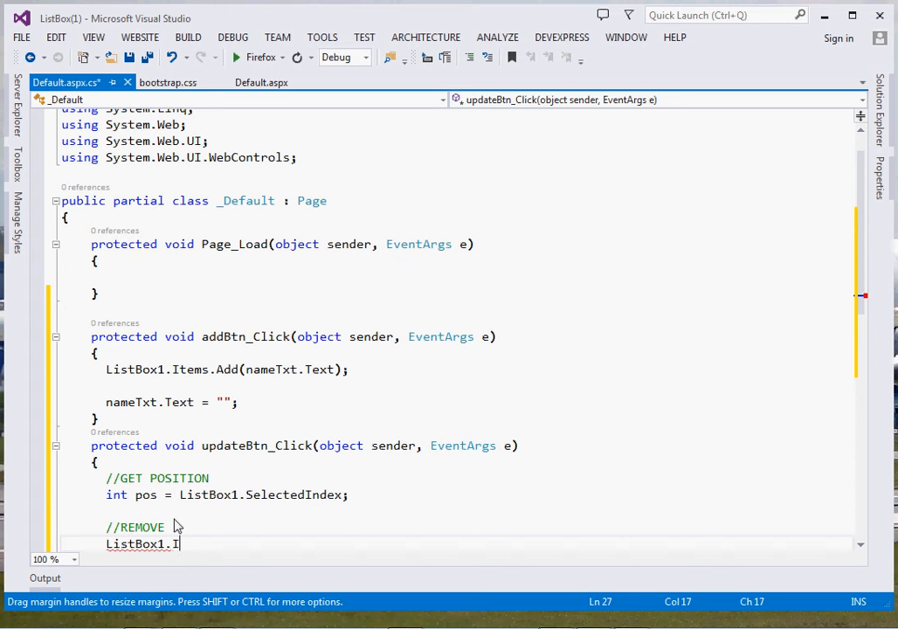
pyautogui.write('Items.removeAt(')
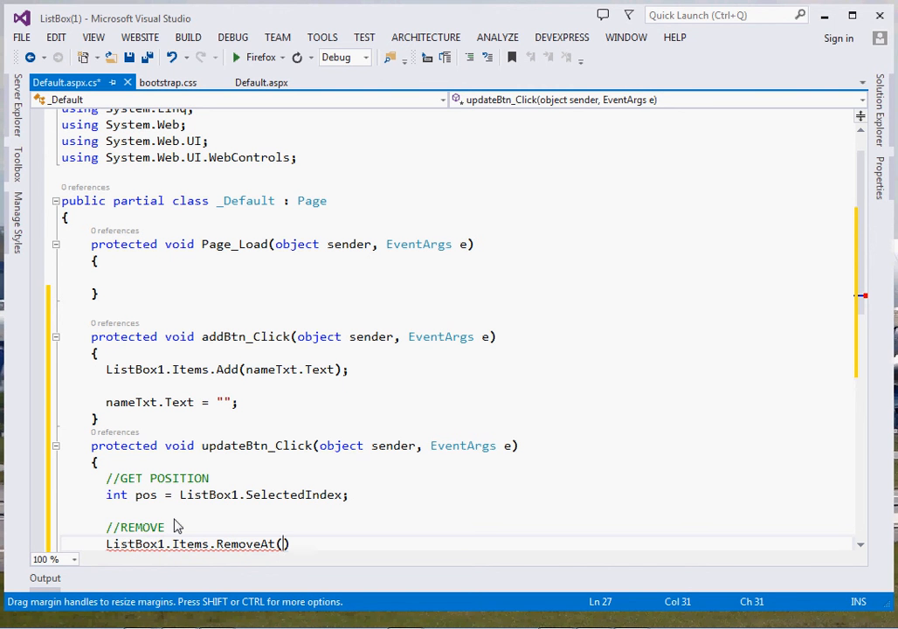
pyautogui.write('pos')
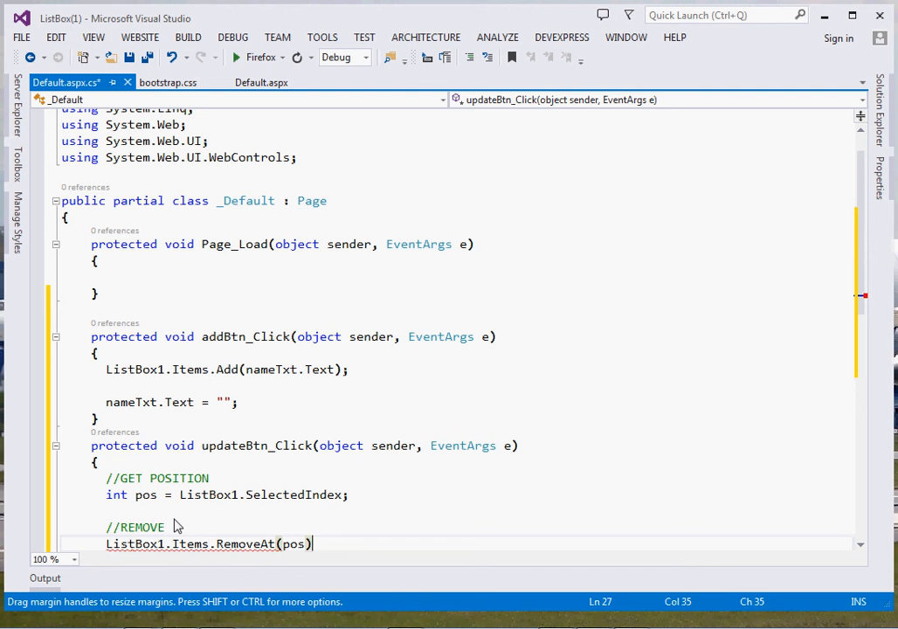
pyautogui.write(';')
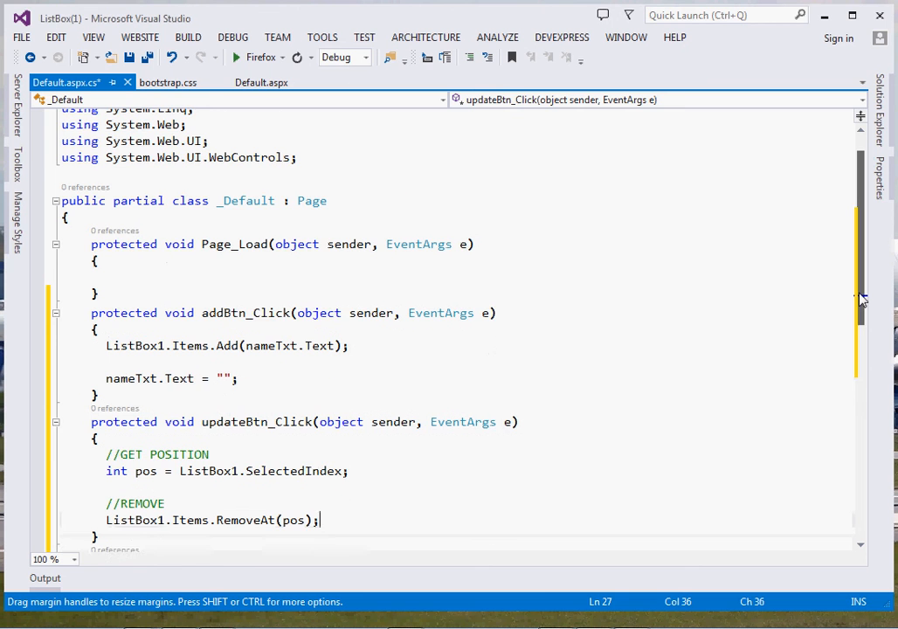
pyautogui.scroll(-3)
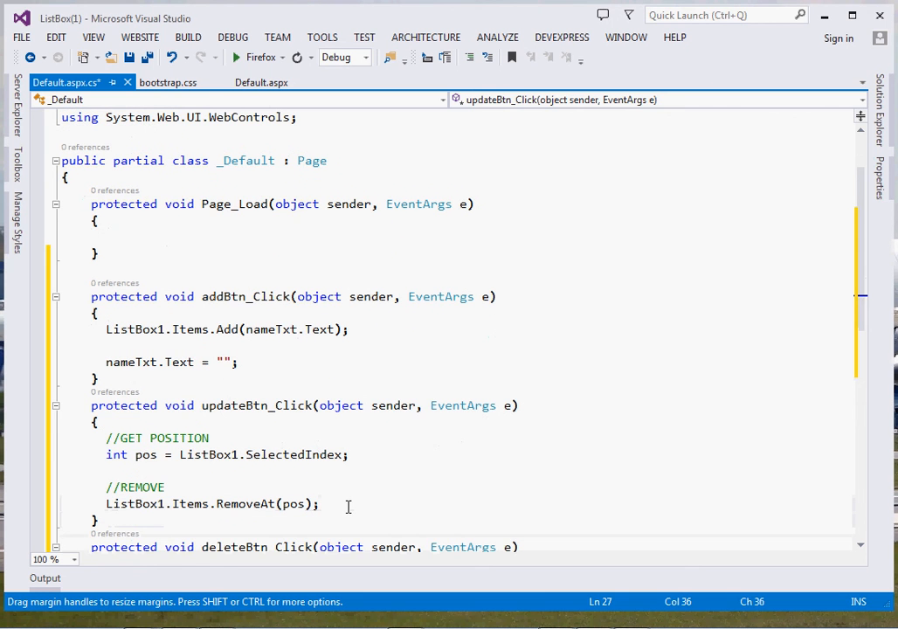
# Add //INSERT and ListBox1.Items.Insert(pos, nameTxt.Text); then blank nameTxt in updateBtn_Click.
pyautogui.write('//INSE')
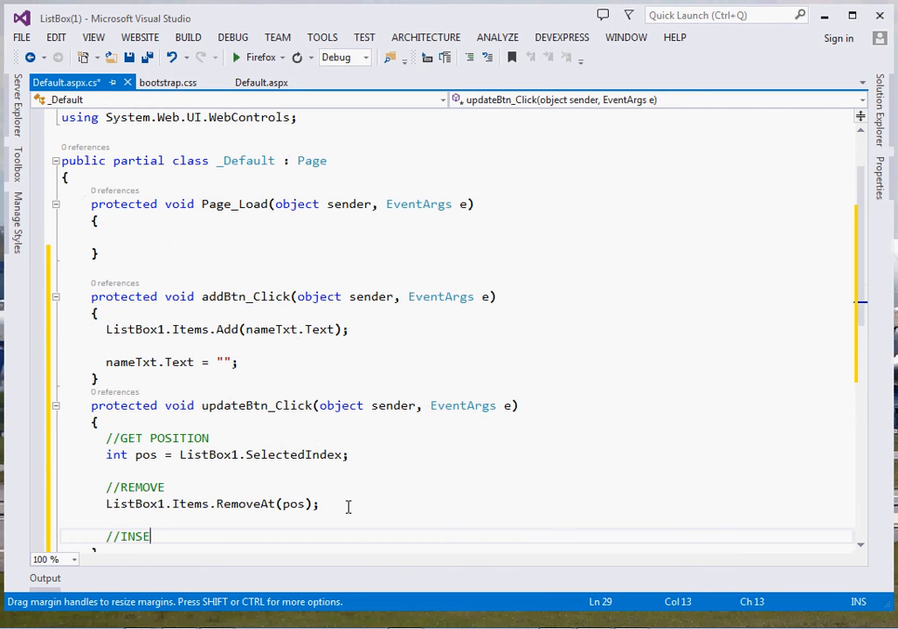
pyautogui.write('RT')
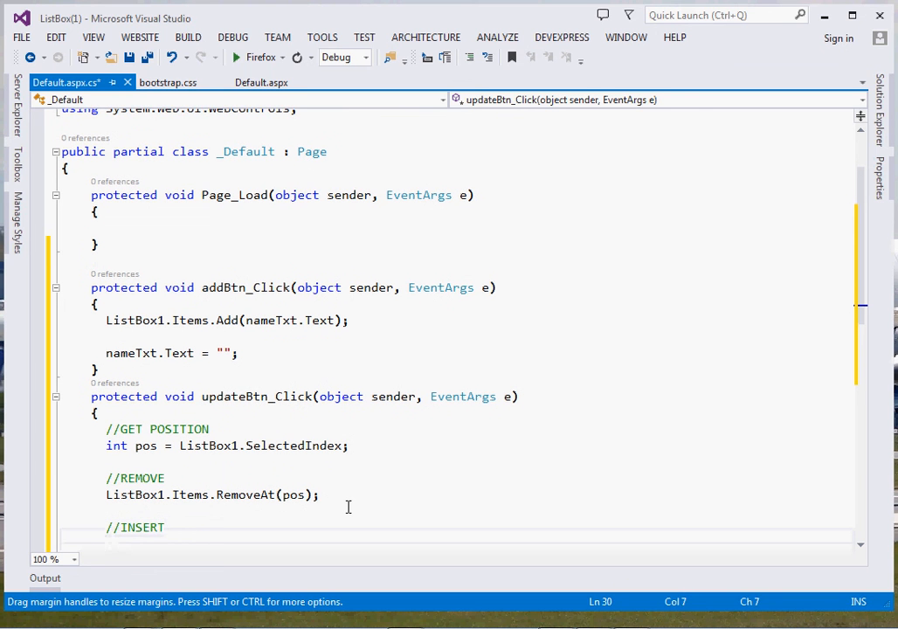
pyautogui.write('ListBox1.It')
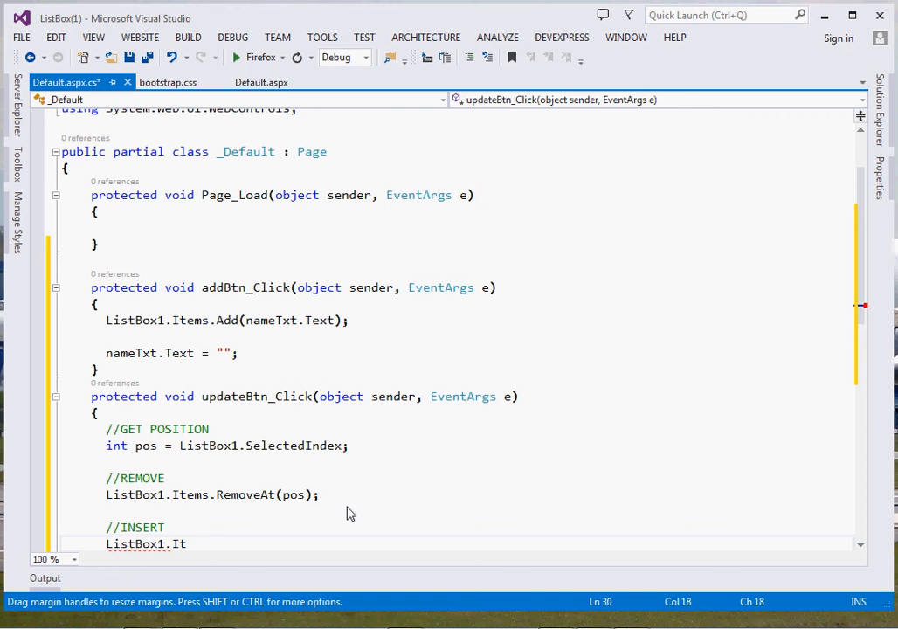
pyautogui.write('ems.i')
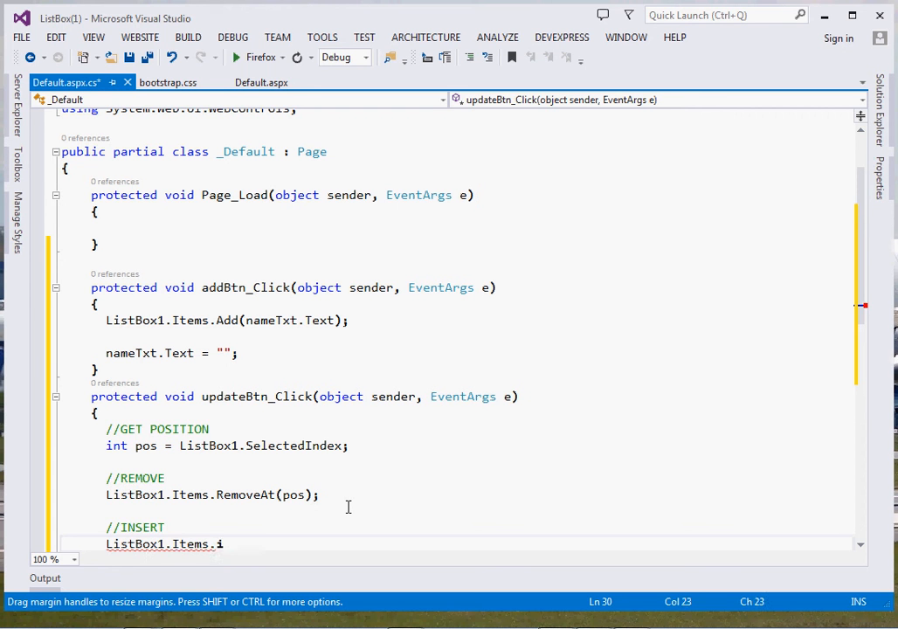
pyautogui.write('ns')
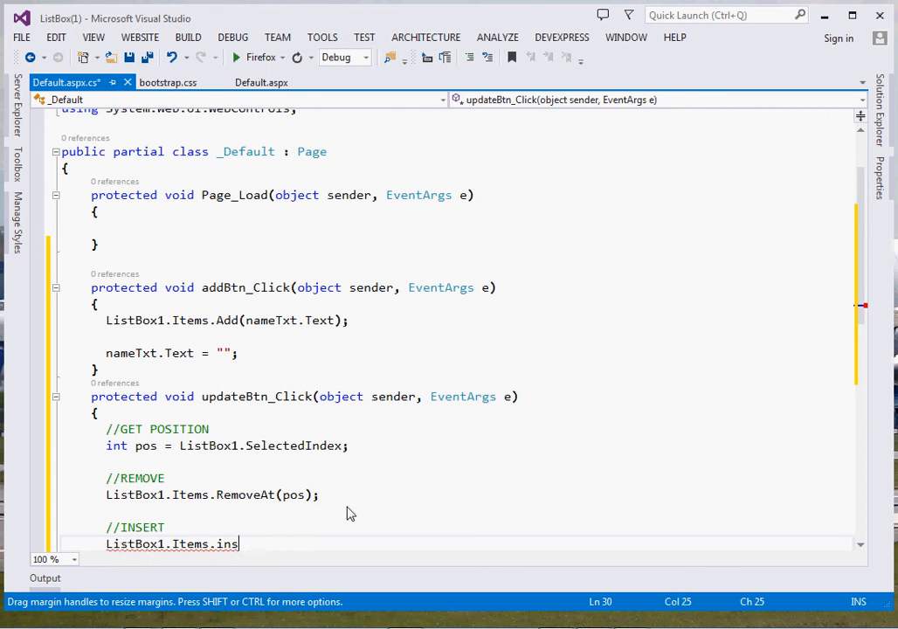
pyautogui.write('ert(pos)')
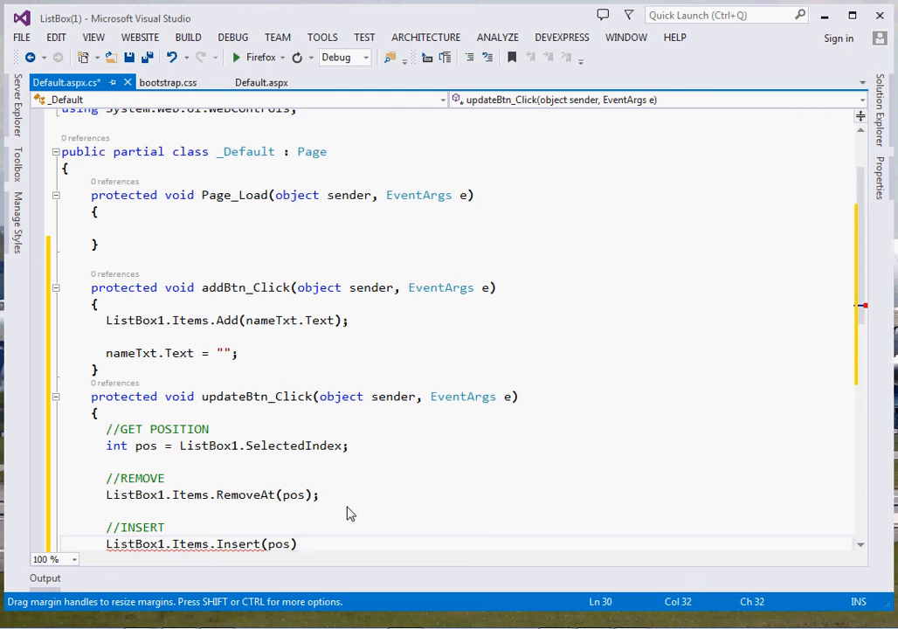
pyautogui.write(',')
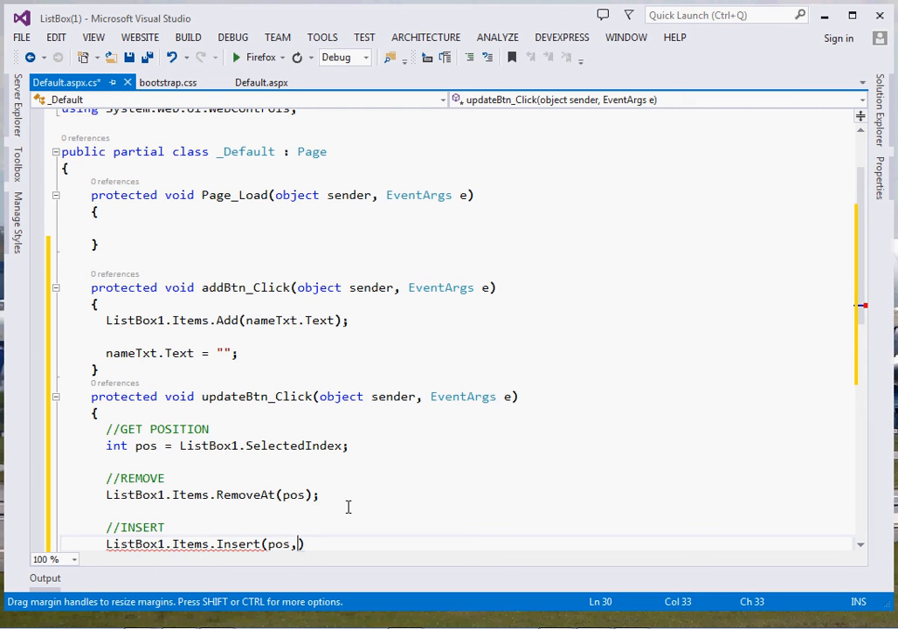
pyautogui.moveTo(350, 513)
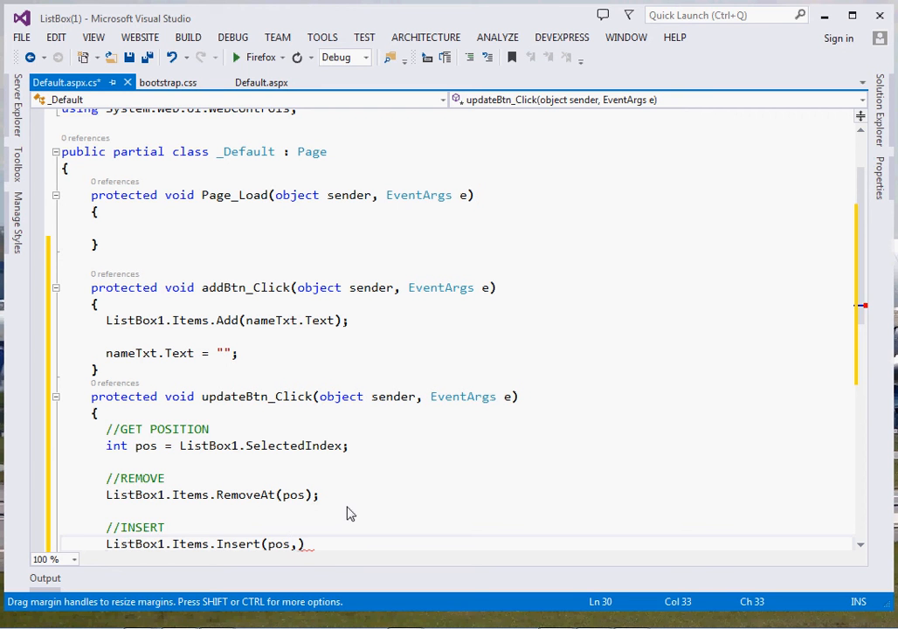
pyautogui.write('nam')
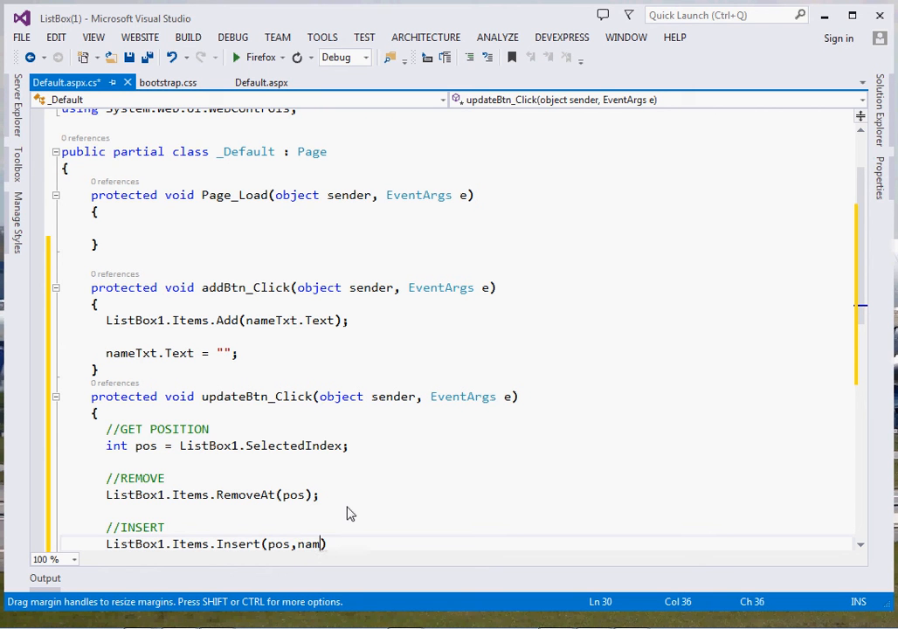
pyautogui.write('eTxt.Text')
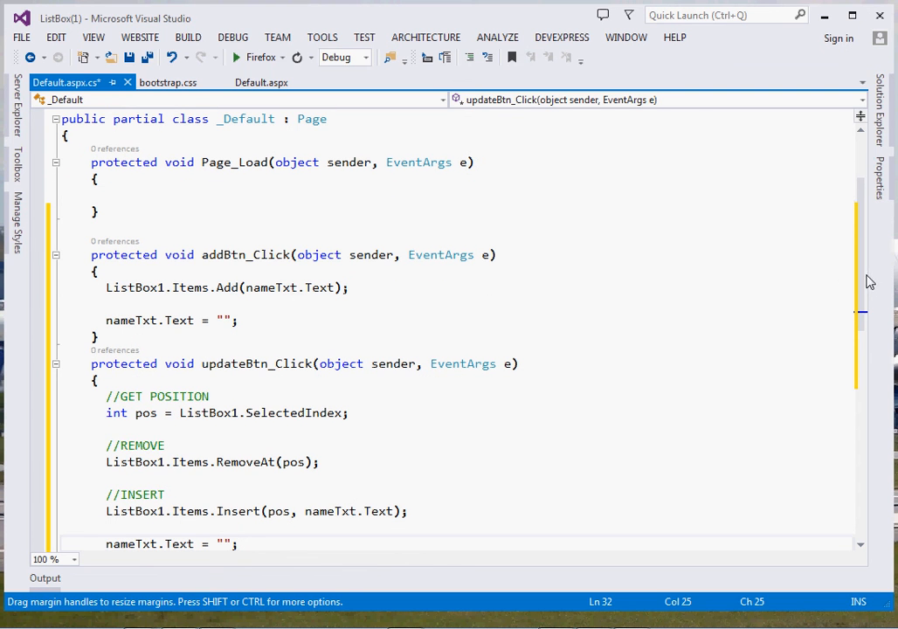
pyautogui.scroll(-3)
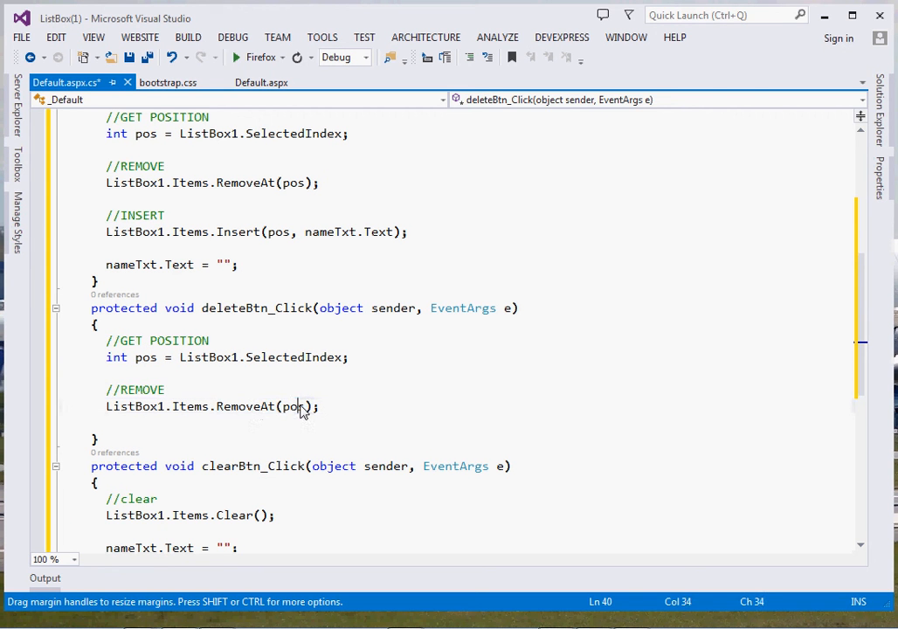
# Review the delete and clear handlers, then run the site in Firefox.
pyautogui.click(229, 407)
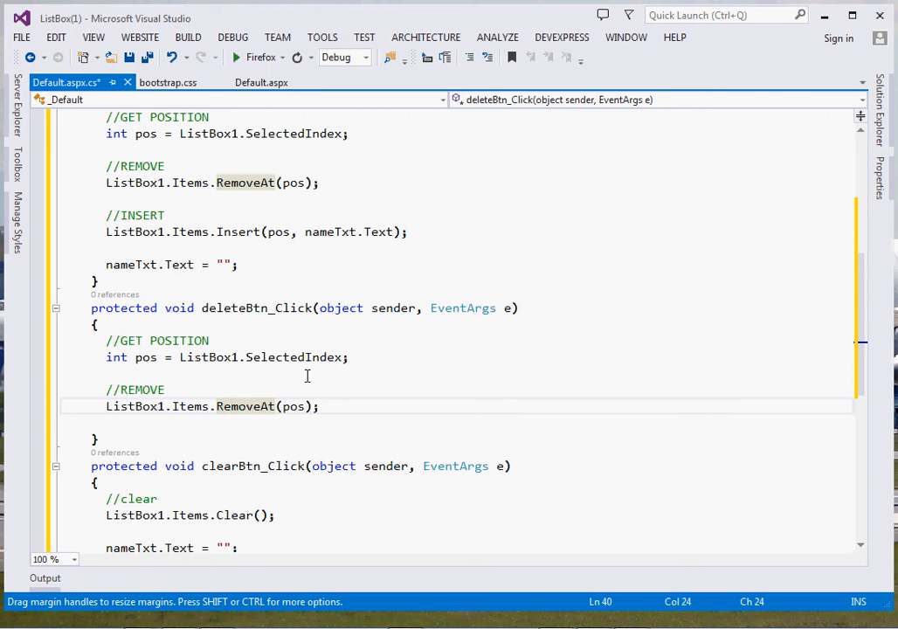
pyautogui.moveTo(776, 225)
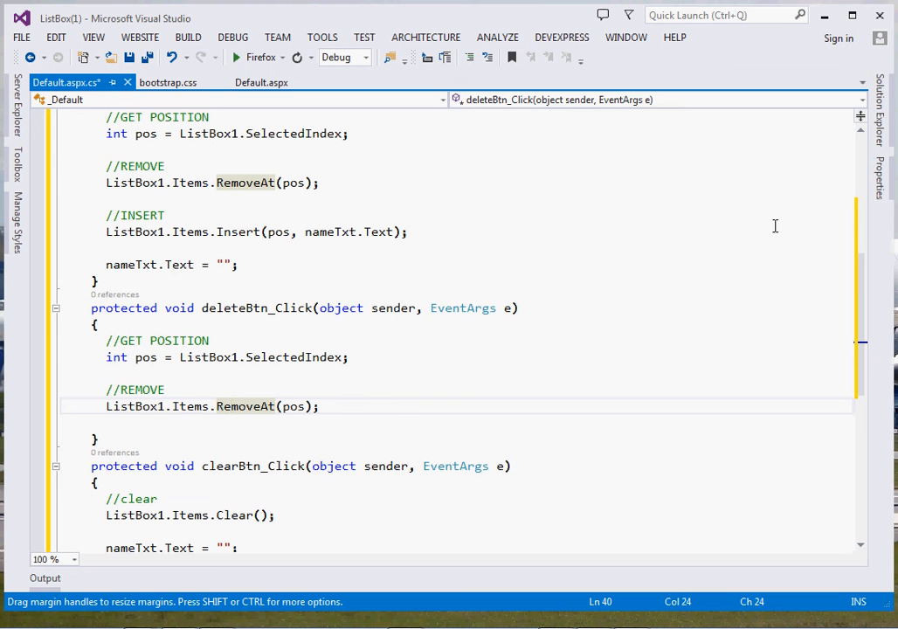
pyautogui.scroll(-3)
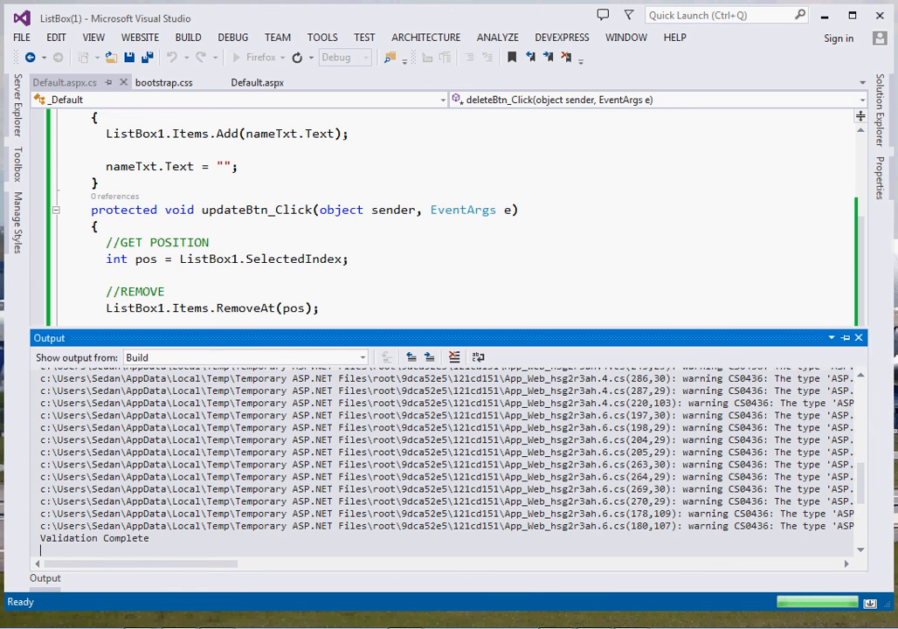
pyautogui.moveTo(824, 18)
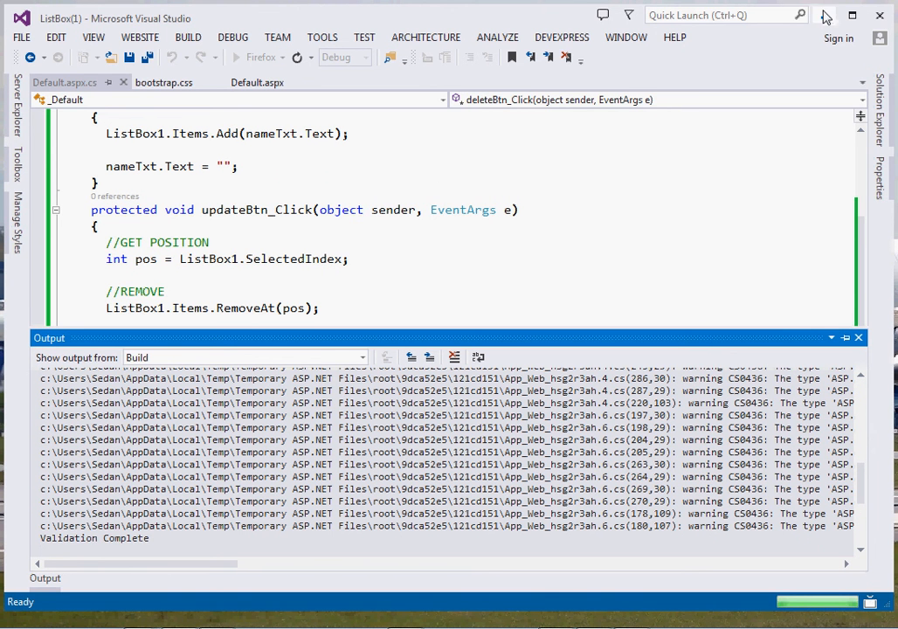
pyautogui.click(238, 56)
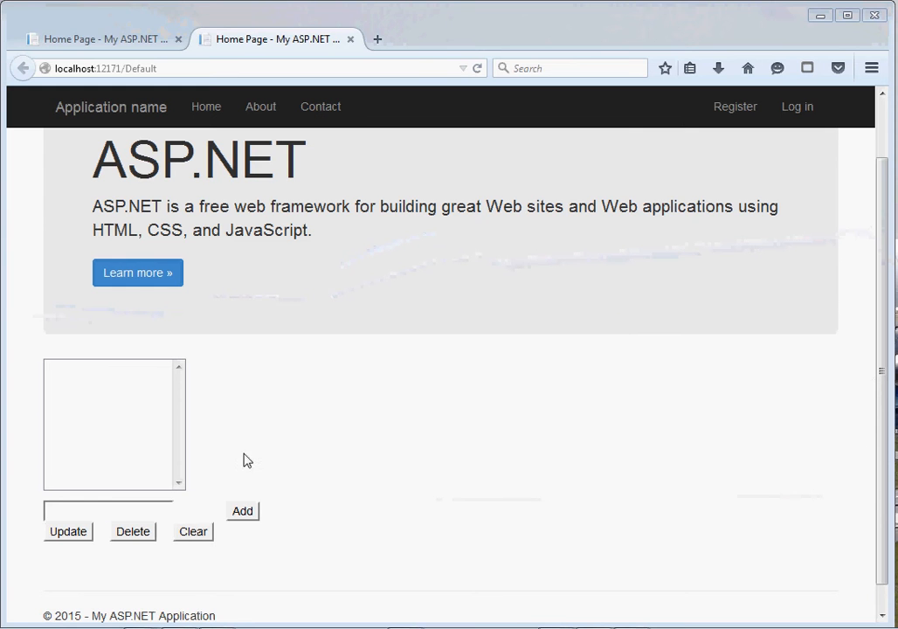
# Add CCC to the list box, picking it from the field's earlier entries.
pyautogui.click(108, 509)
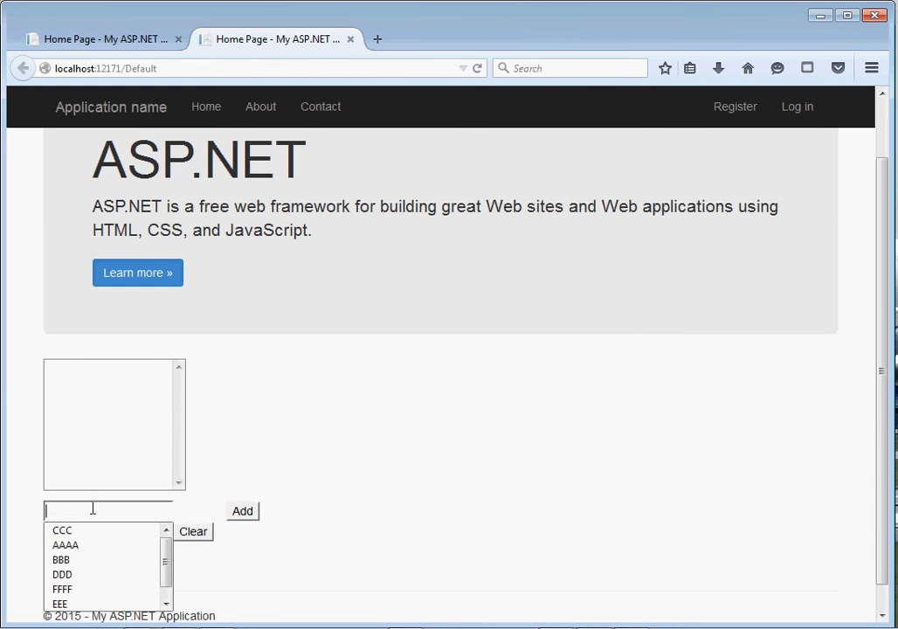
pyautogui.click(61, 530)
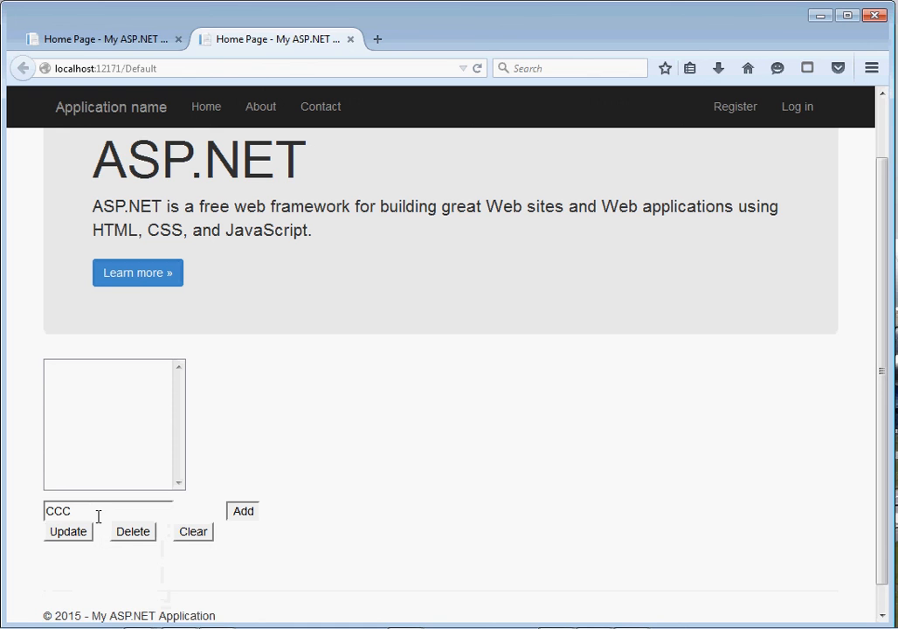
pyautogui.click(241, 510)
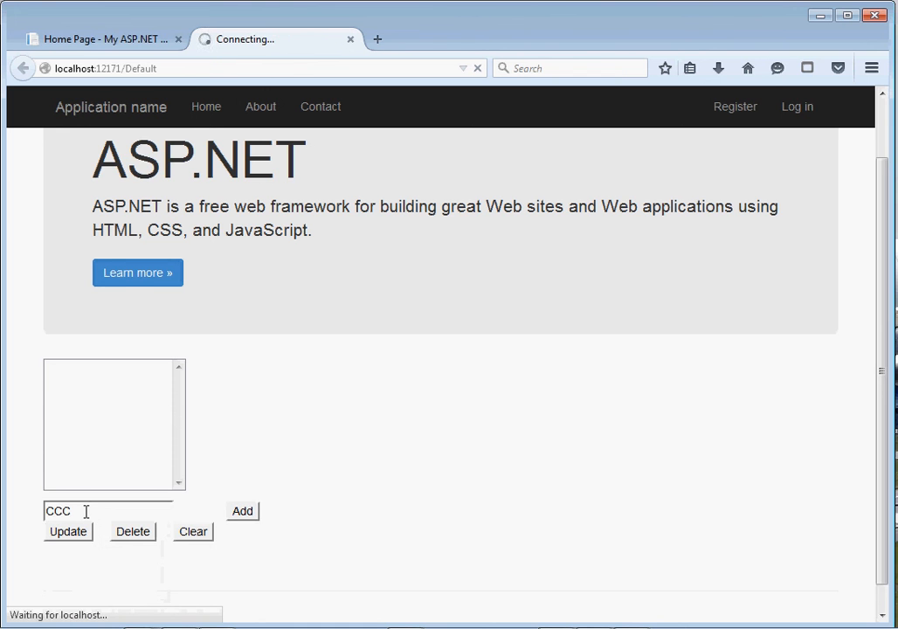
# Add AAAA and DDD to the list box.
pyautogui.click(241, 510)
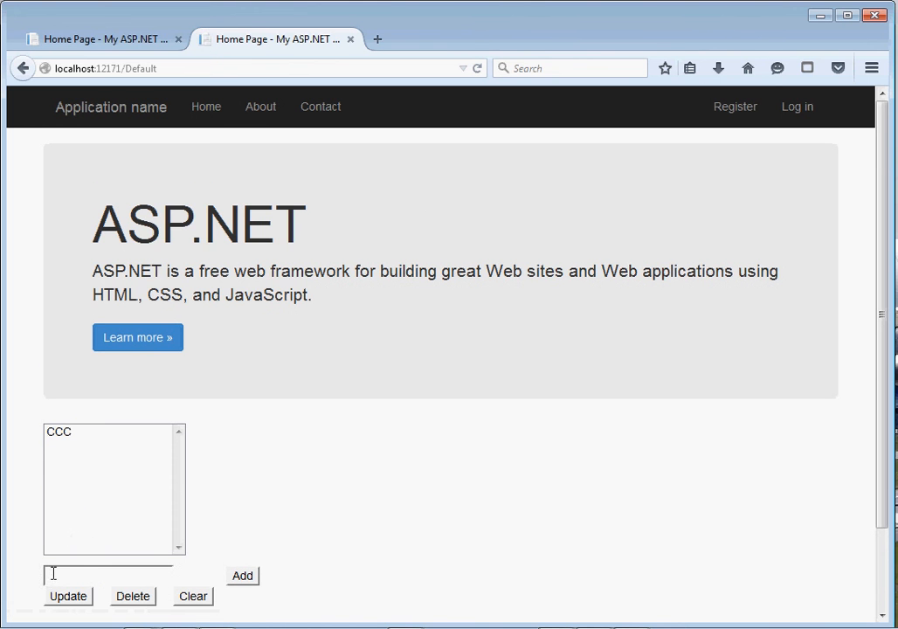
pyautogui.write('AAAA')
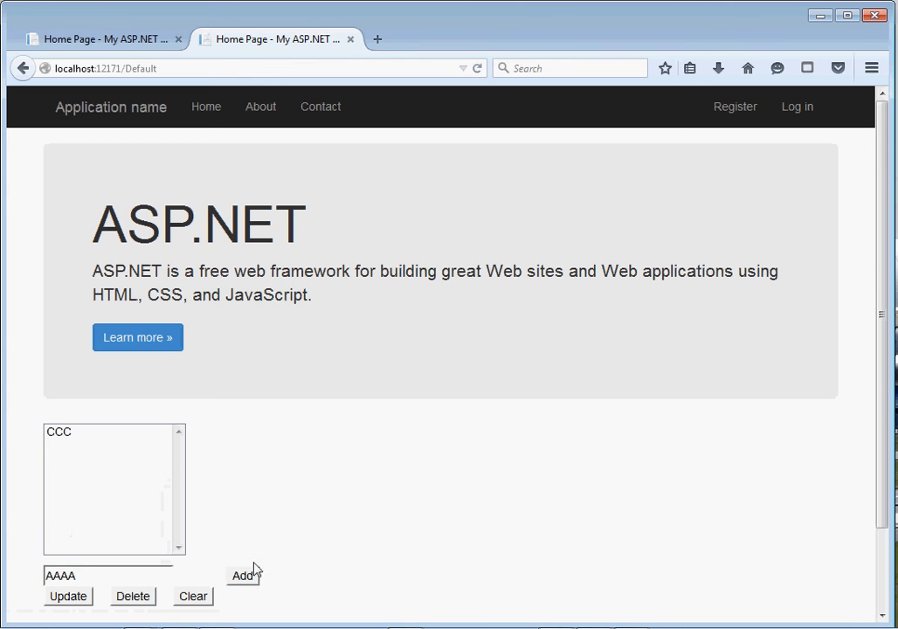
pyautogui.click(241, 575)
pyautogui.write('DDD')
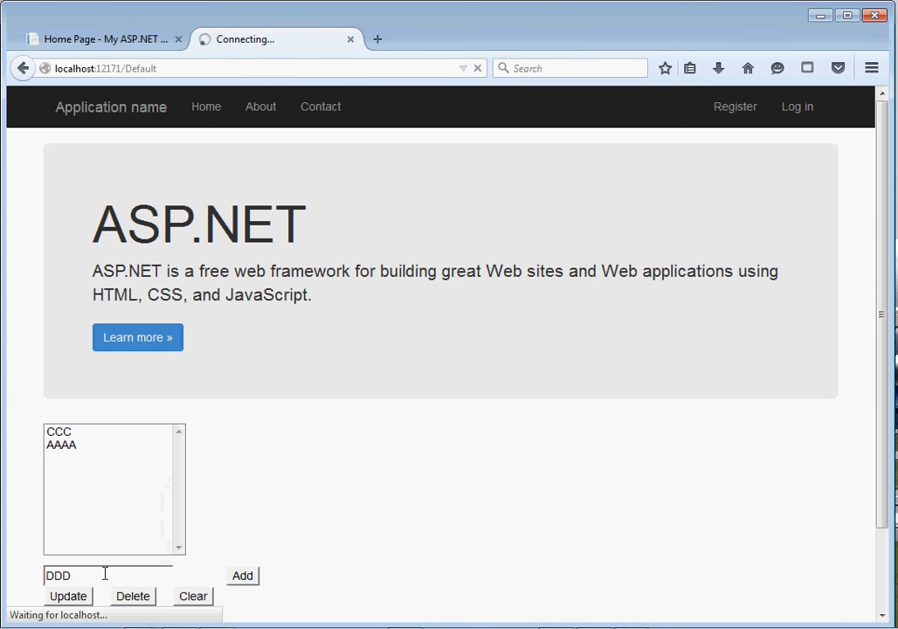
pyautogui.click(241, 575)
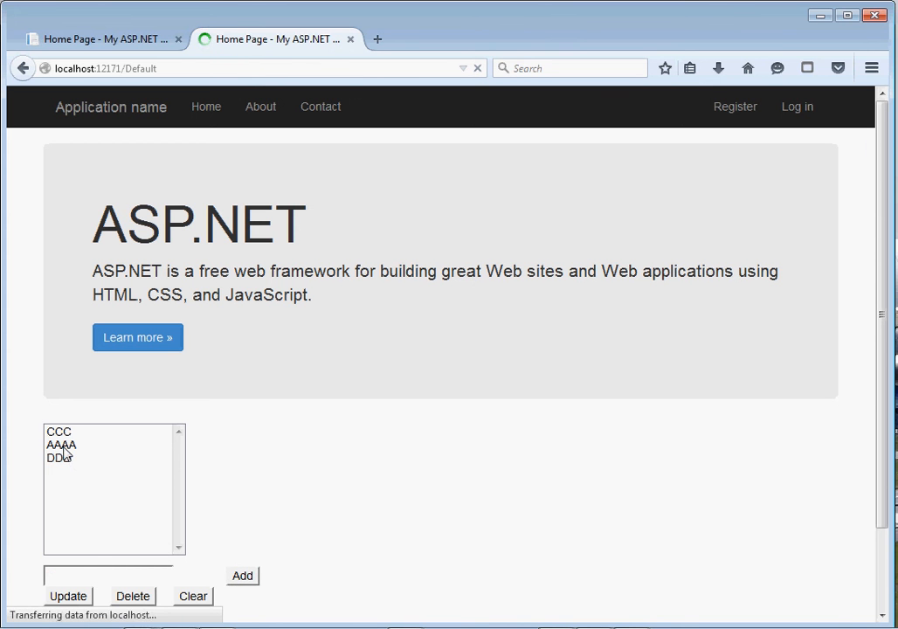
pyautogui.click(61, 445)
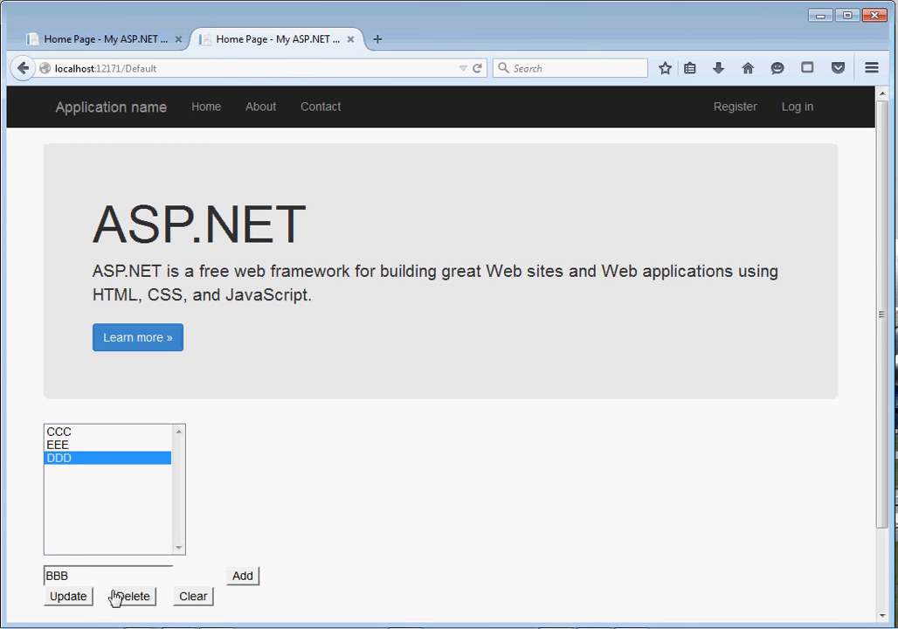
# Update the selected DDD to BBB, then delete EEE from the list box.
pyautogui.click(130, 595)
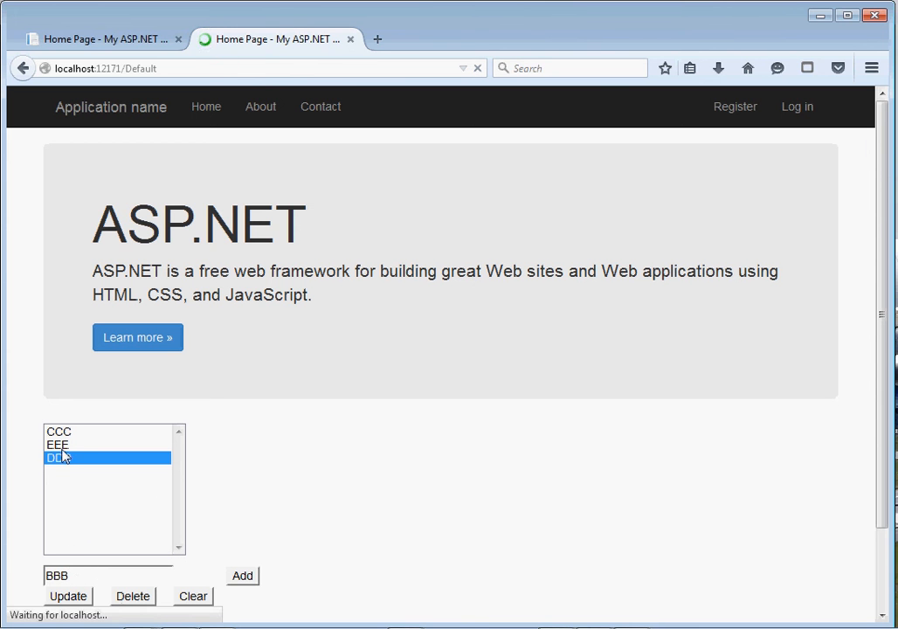
pyautogui.click(132, 596)
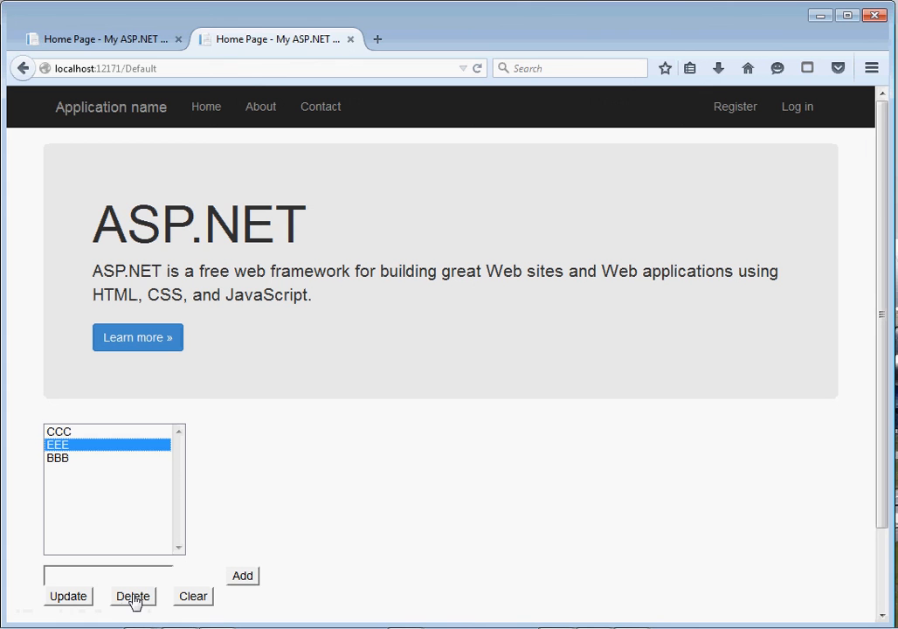
pyautogui.click(133, 595)
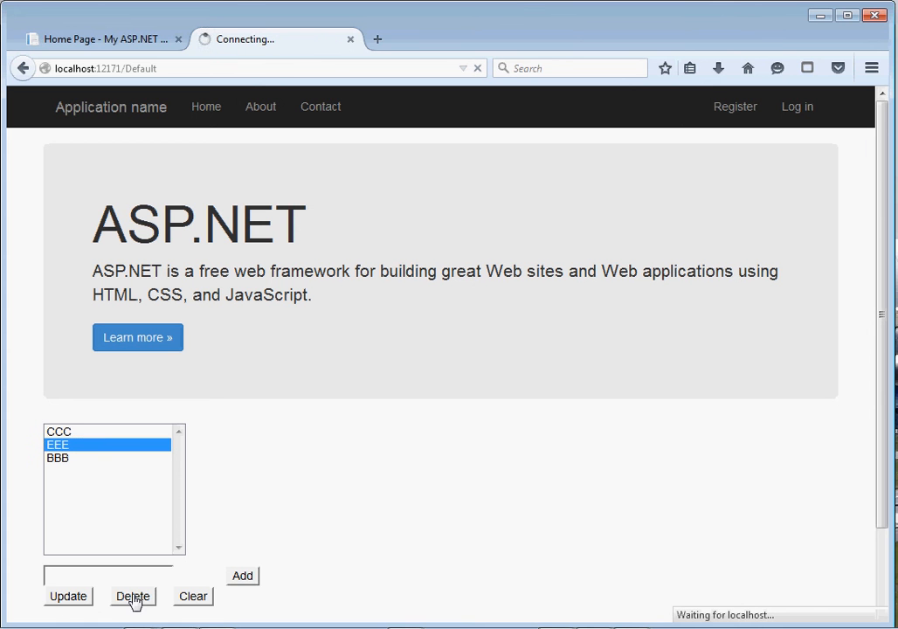
pyautogui.click(133, 596)
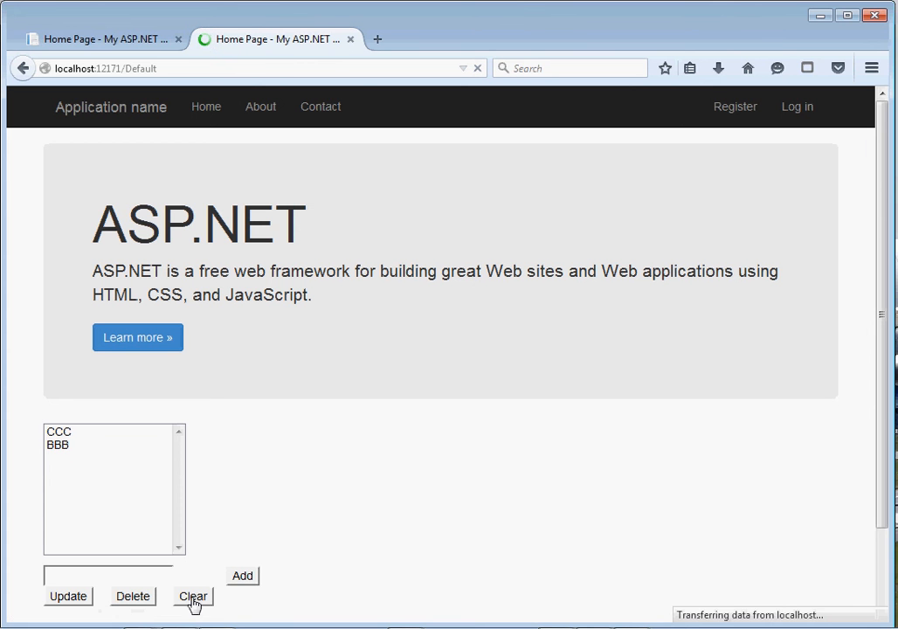
# Clear the list box so it is left empty.
pyautogui.click(193, 596)
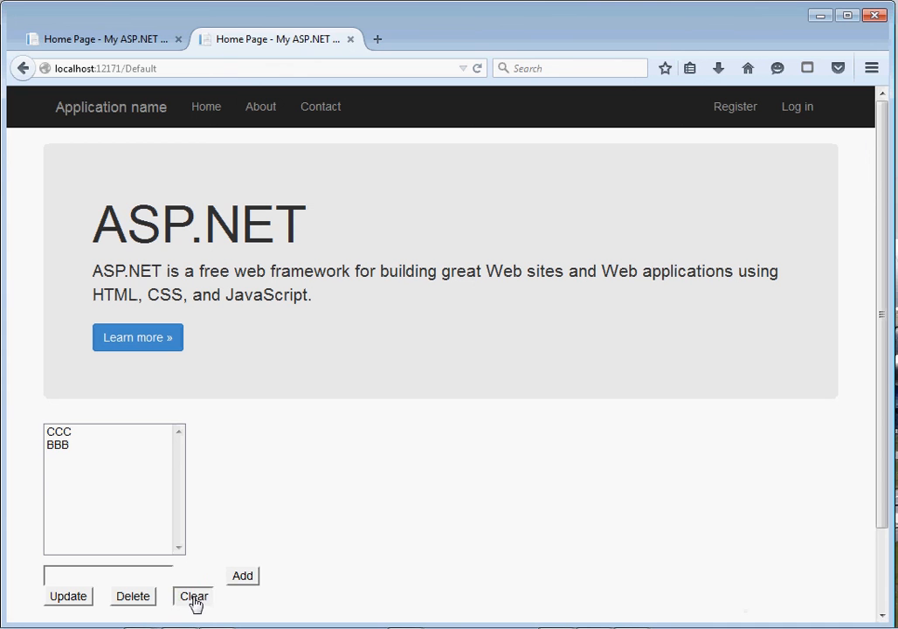
pyautogui.click(192, 596)
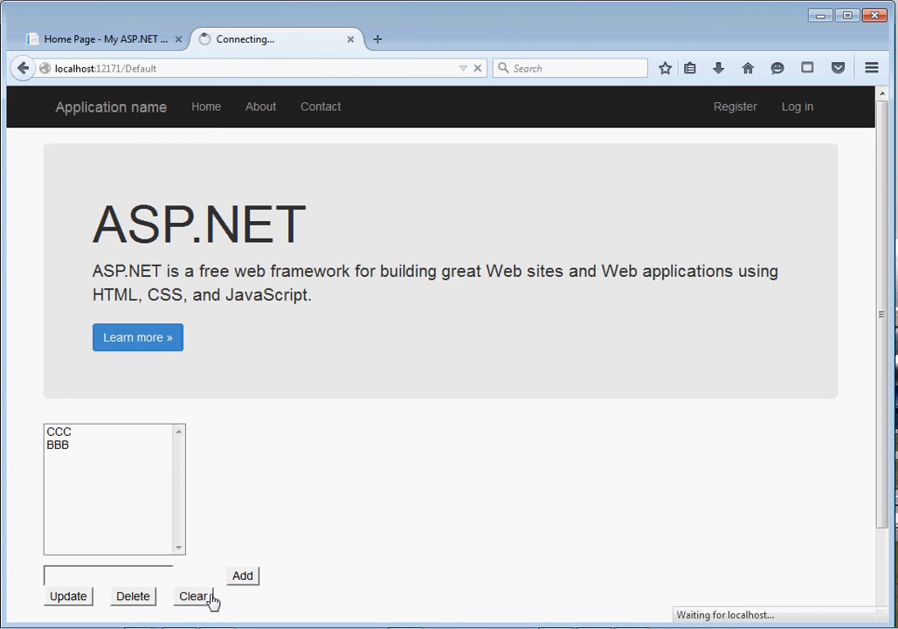
pyautogui.click(194, 596)
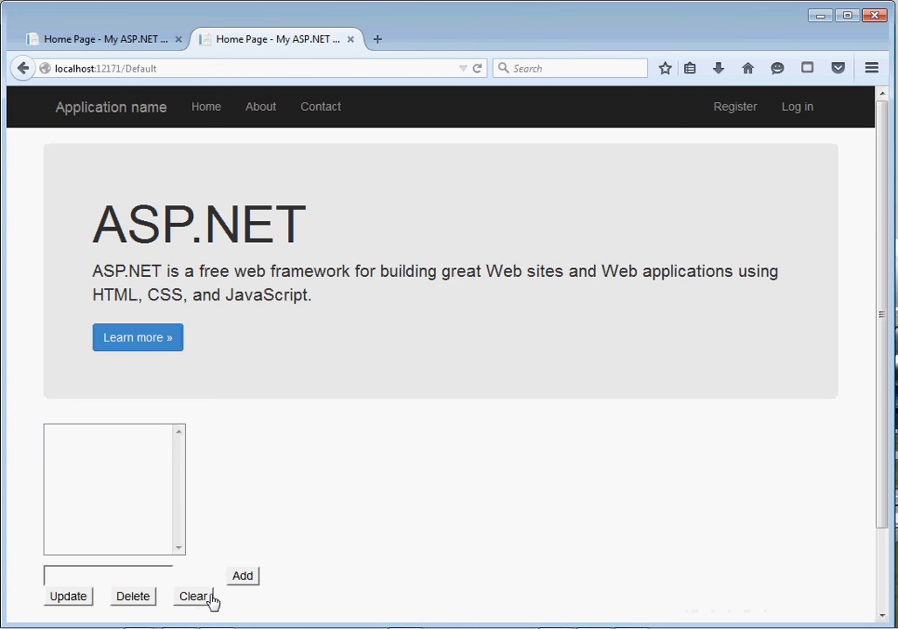